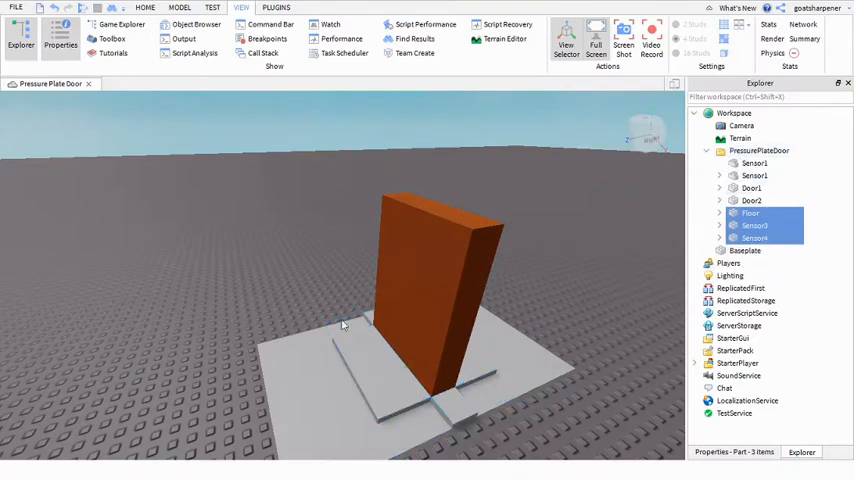
Select Sensor1, Sensor2, the Floor and a sensor plate in Explorer to identify the parts
{"action": "left_click", "coordinate": [760, 150]}
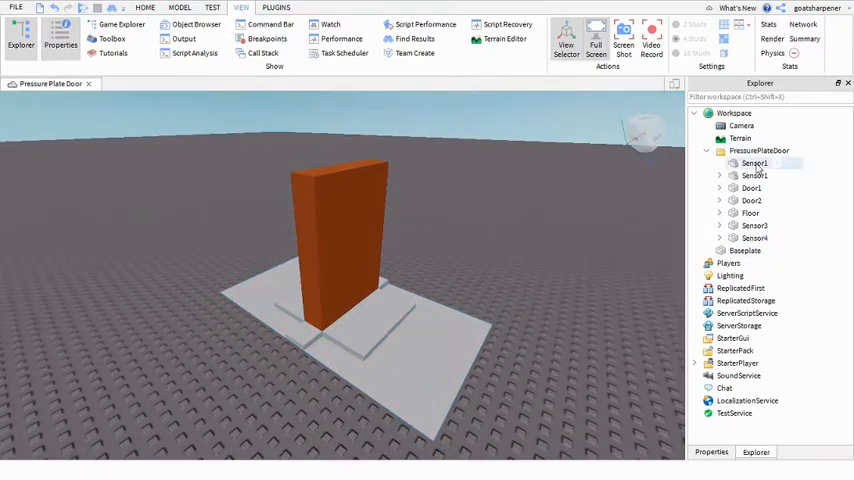
{"action": "left_click", "coordinate": [754, 164]}
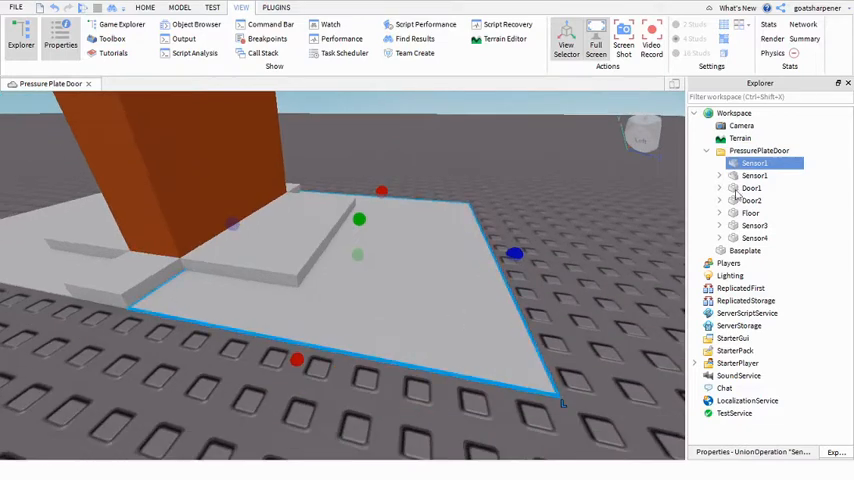
{"action": "left_click", "coordinate": [754, 176]}
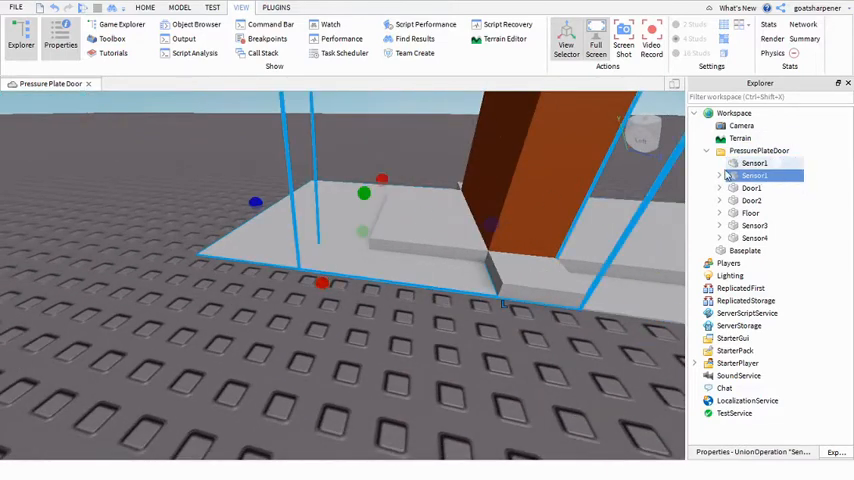
{"action": "double_click", "coordinate": [756, 176]}
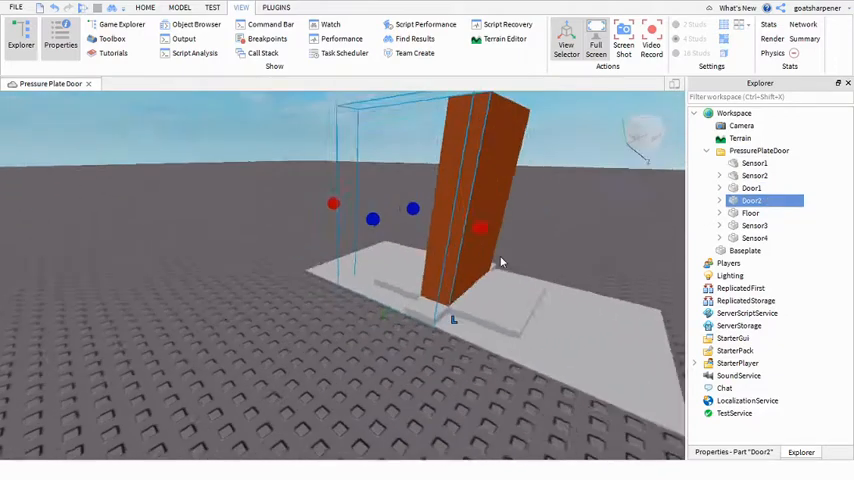
{"action": "left_click", "coordinate": [750, 212]}
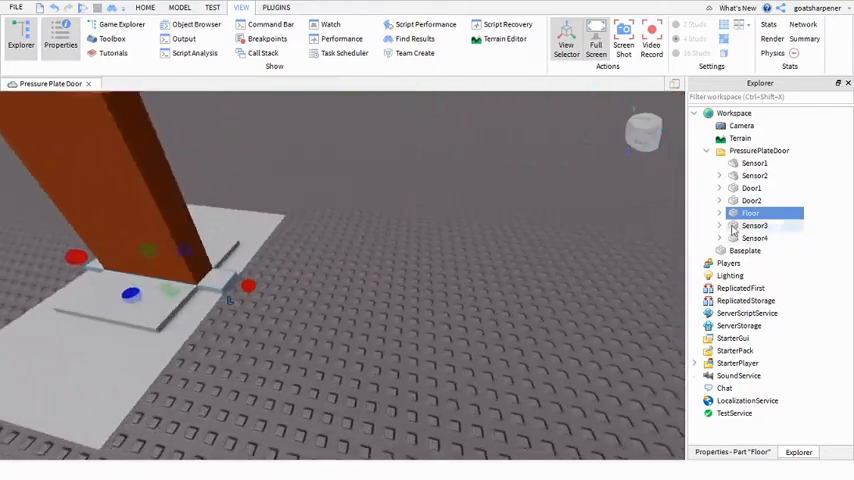
{"action": "left_click", "coordinate": [754, 224]}
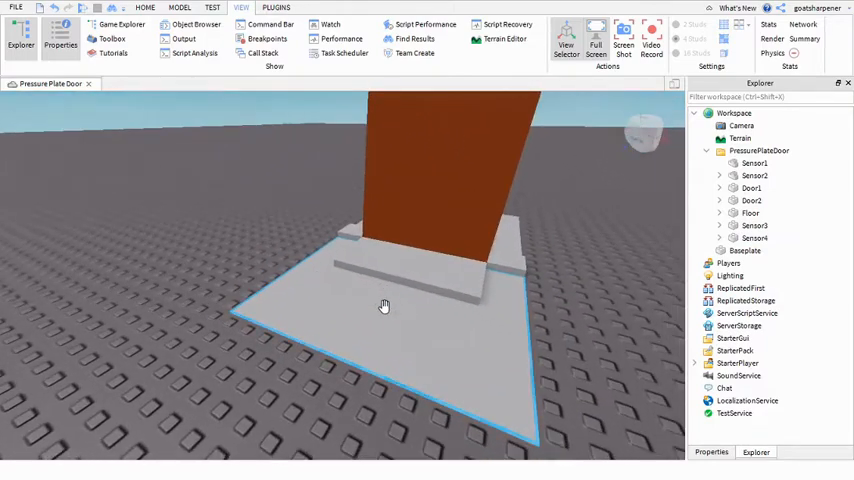
Insert a Script under Sensor1 and open it in the editor
{"action": "left_click", "coordinate": [756, 164]}
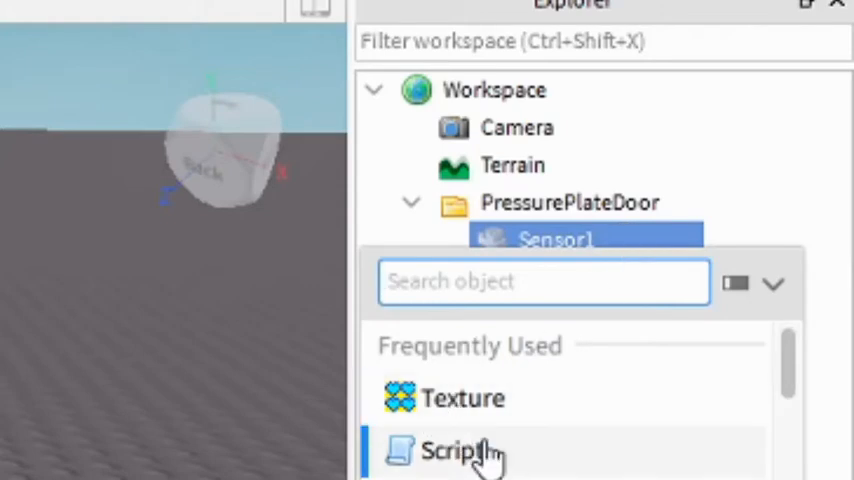
{"action": "left_click", "coordinate": [456, 450]}
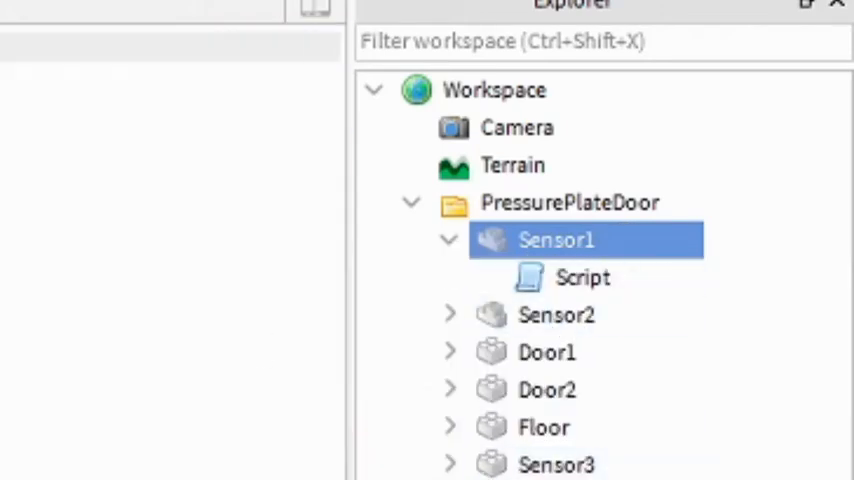
{"action": "double_click", "coordinate": [584, 278]}
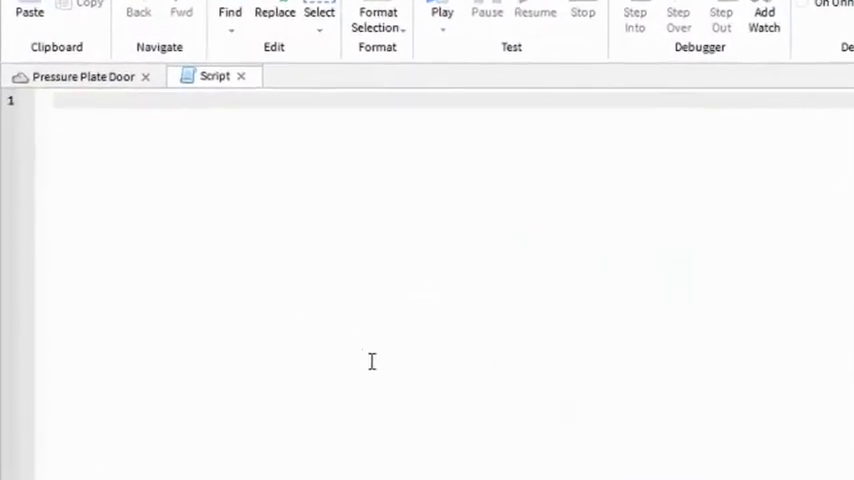
Declare local Sensor1 through Sensor4 referenced via script.Parent paths
{"action": "type", "text": "local"}
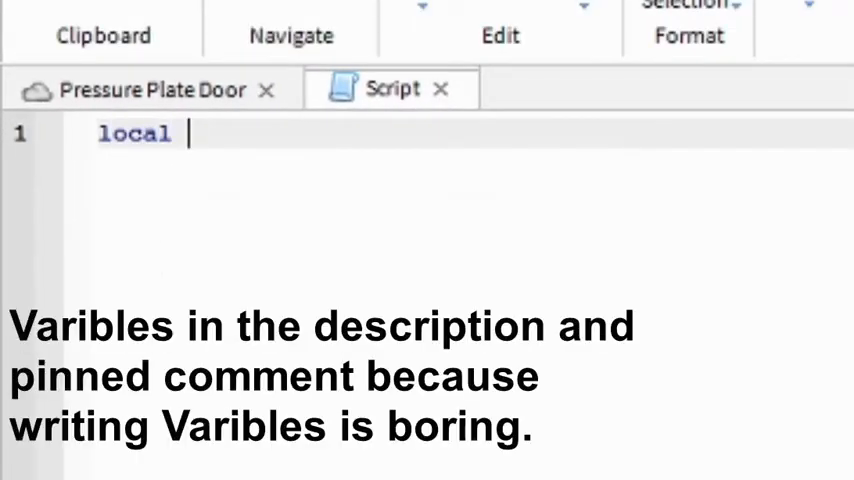
{"action": "type", "text": "Sensor1"}
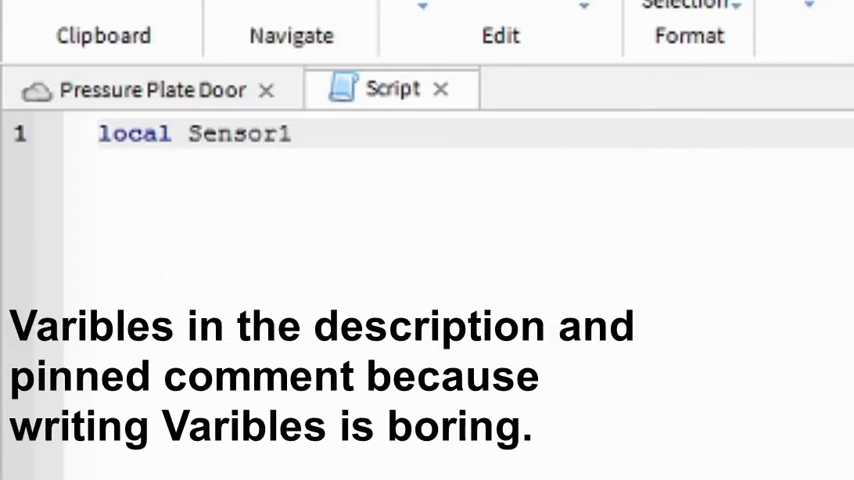
{"action": "type", "text": "= script.Parent"}
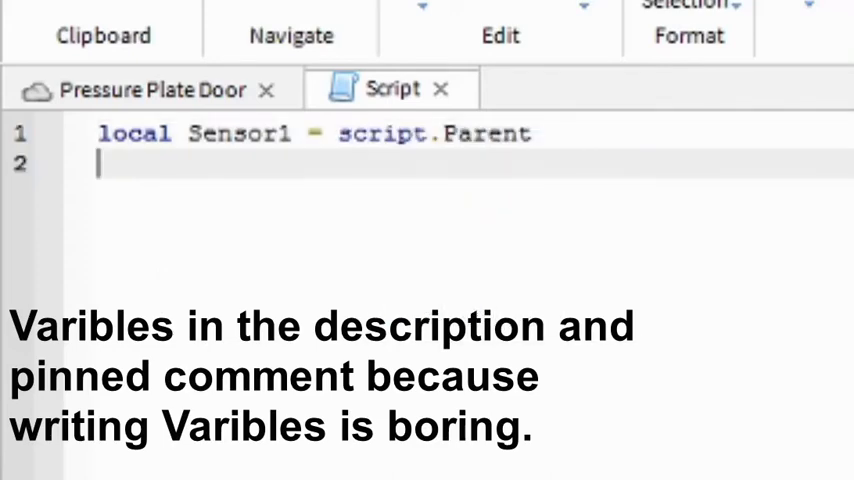
{"action": "type", "text": "local Sen"}
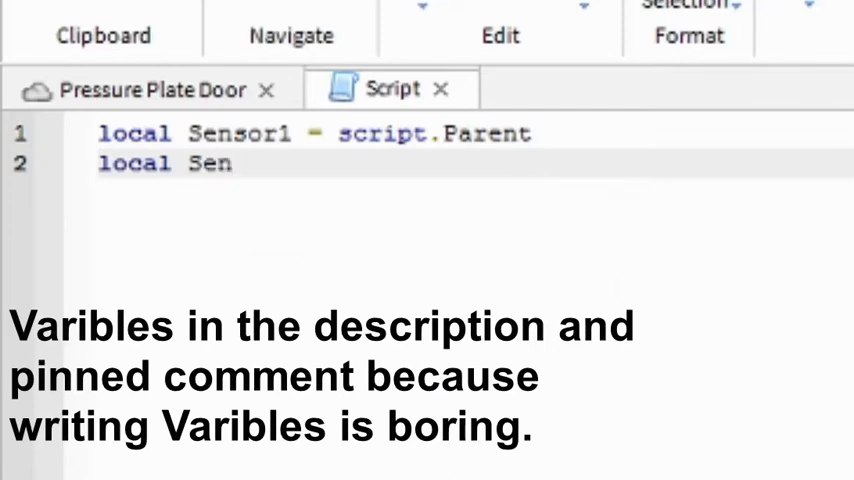
{"action": "type", "text": "sor2 ="}
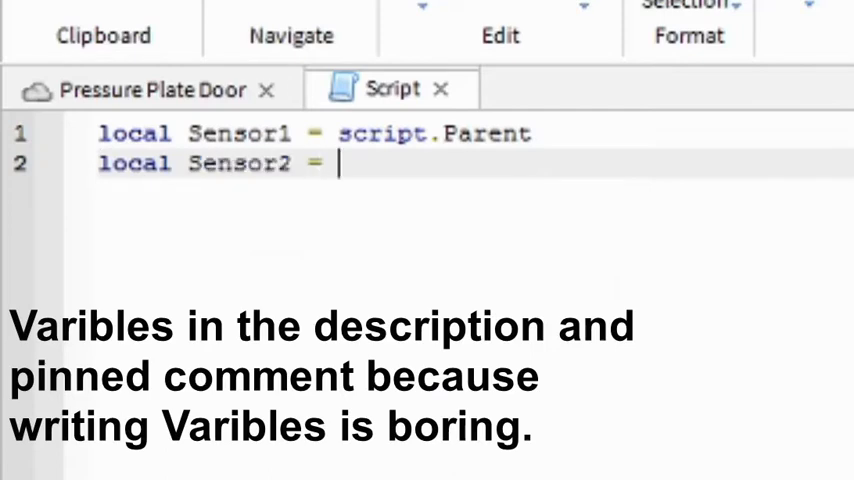
{"action": "type", "text": "script."}
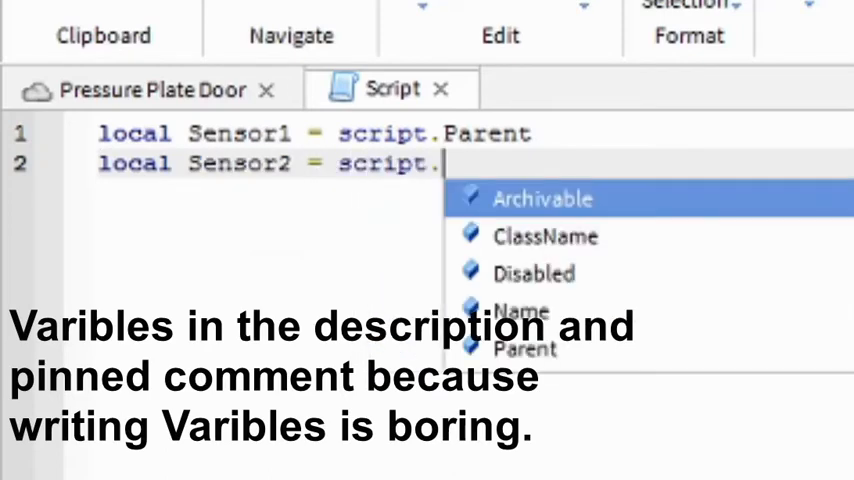
{"action": "type", "text": "Parent.Parent.Sensor2"}
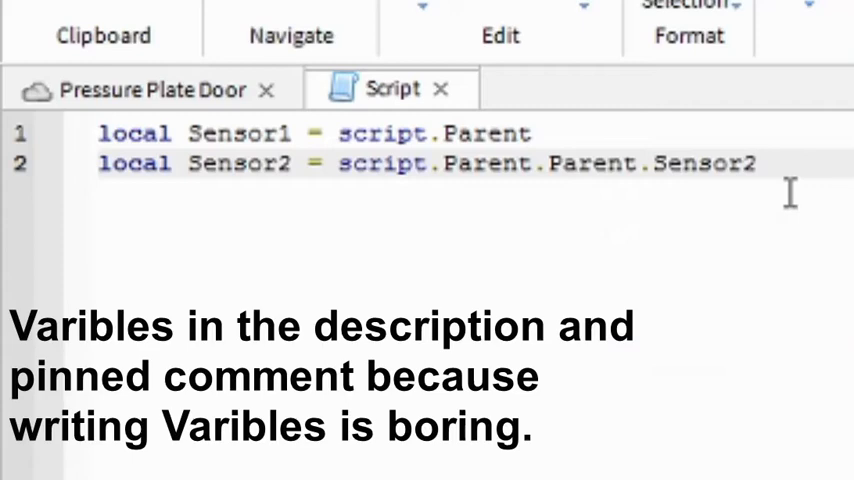
{"action": "type", "text": "local Sens"}
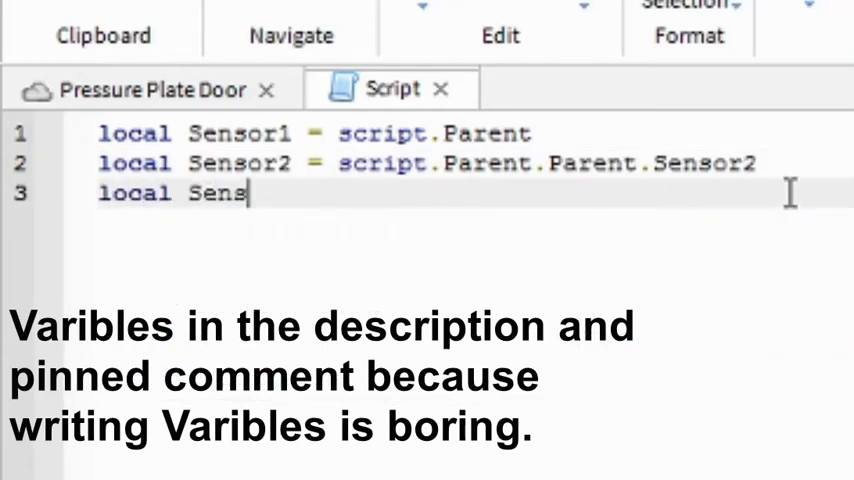
{"action": "type", "text": "or3"}
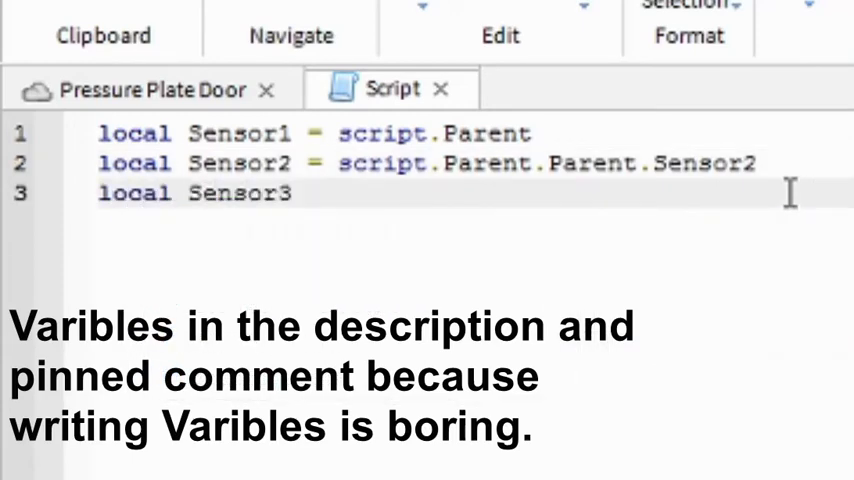
{"action": "type", "text": "= script."}
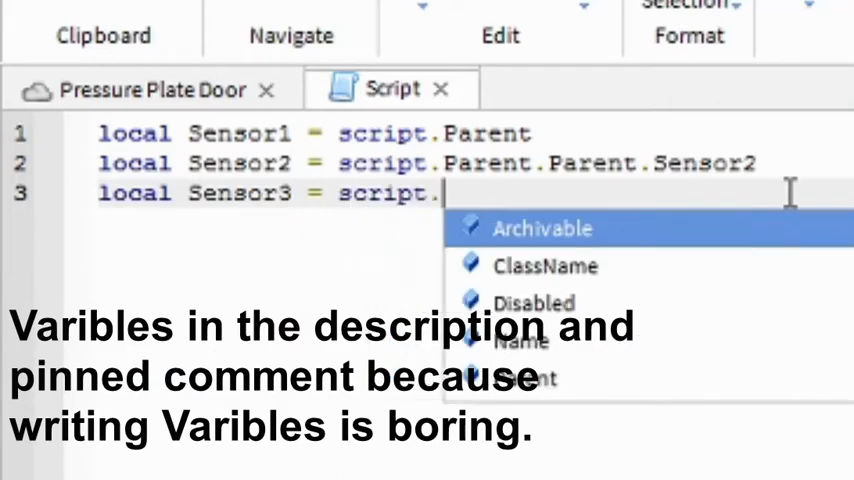
{"action": "type", "text": "Parent.Parent.Sensor3"}
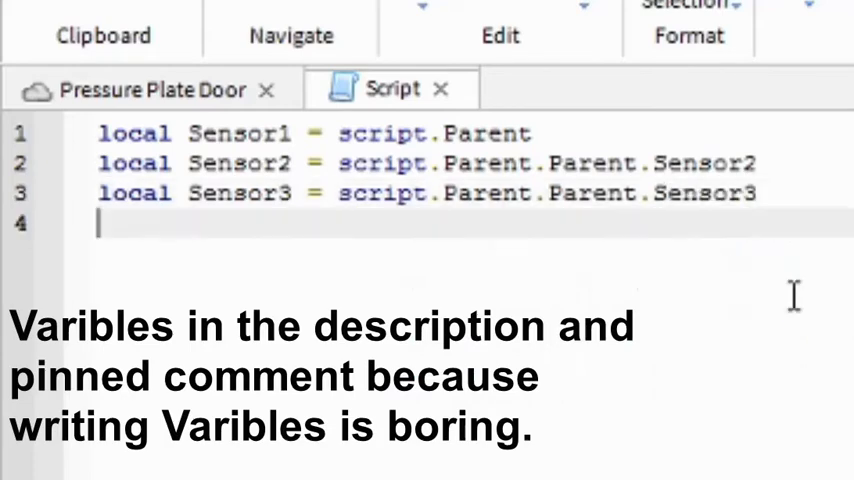
{"action": "type", "text": "local Sensor4 = script.Parent.Parent"}
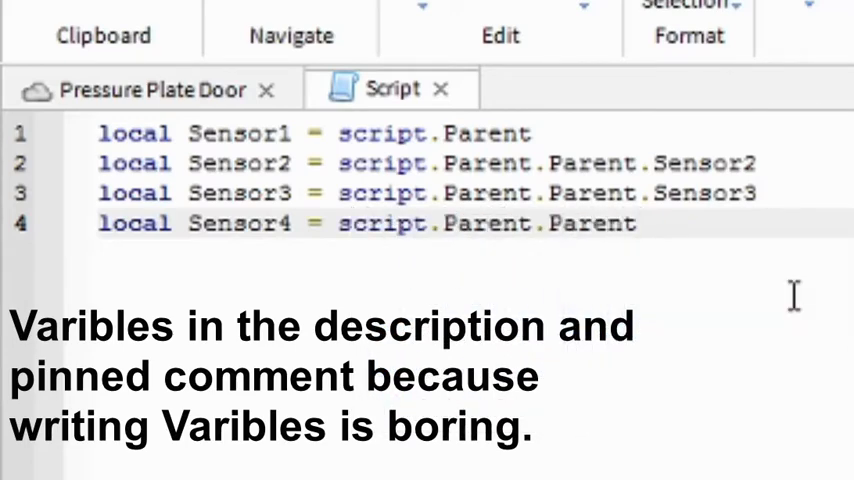
{"action": "type", "text": ".Senor4"}
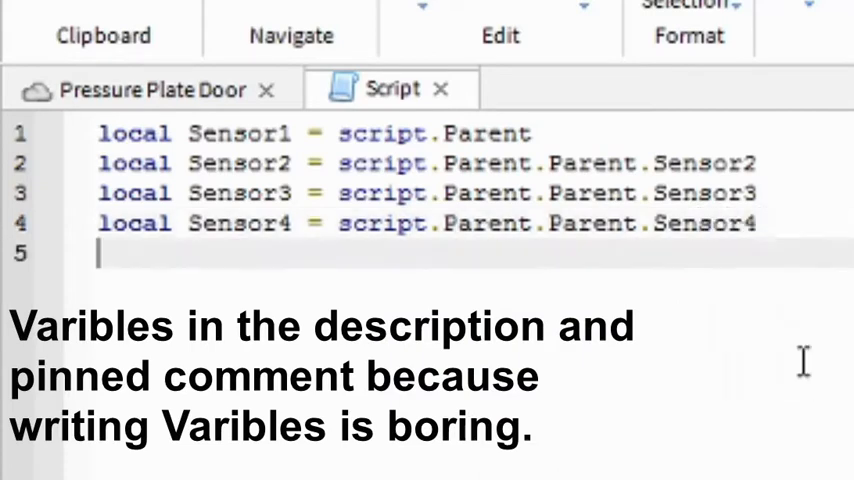
Declare local Door1 and DOor2 referenced via script.Parent paths
{"action": "type", "text": "local Door1 = script"}
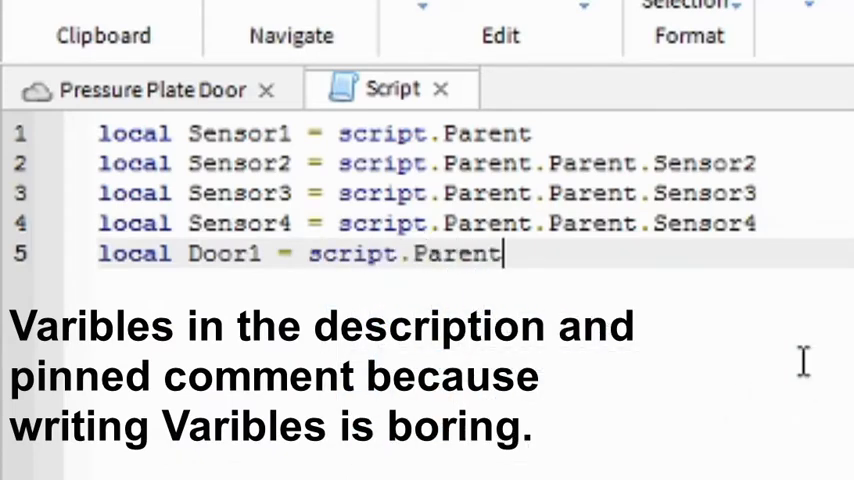
{"action": "type", "text": ".Parent"}
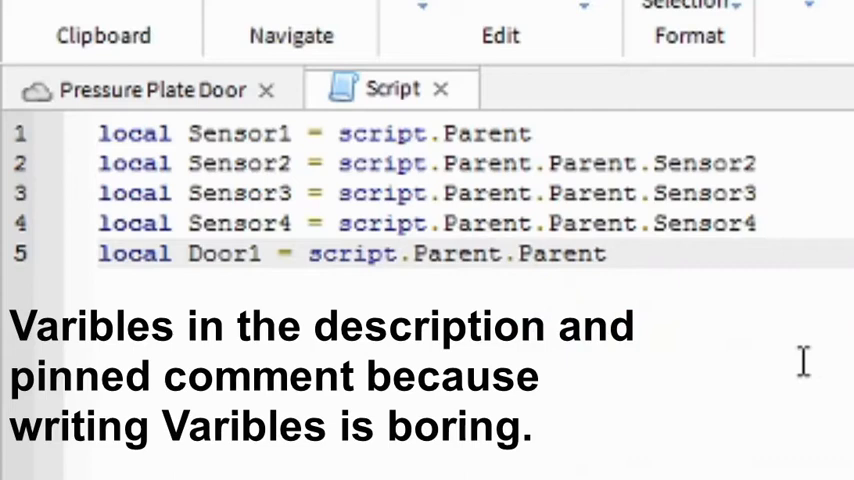
{"action": "type", "text": ".Door1"}
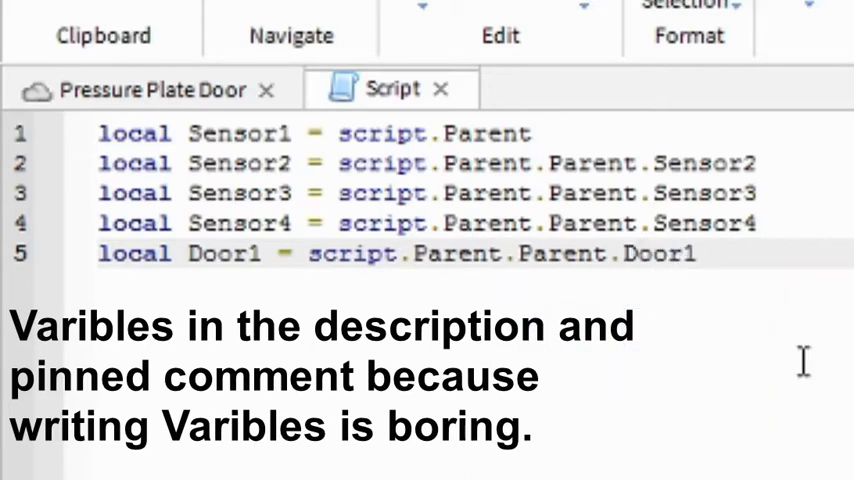
{"action": "type", "text": "local"}
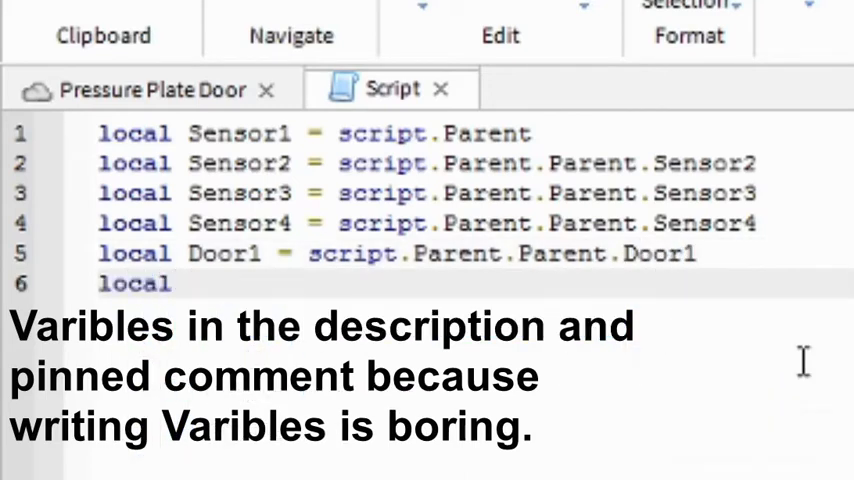
{"action": "type", "text": "DOor2"}
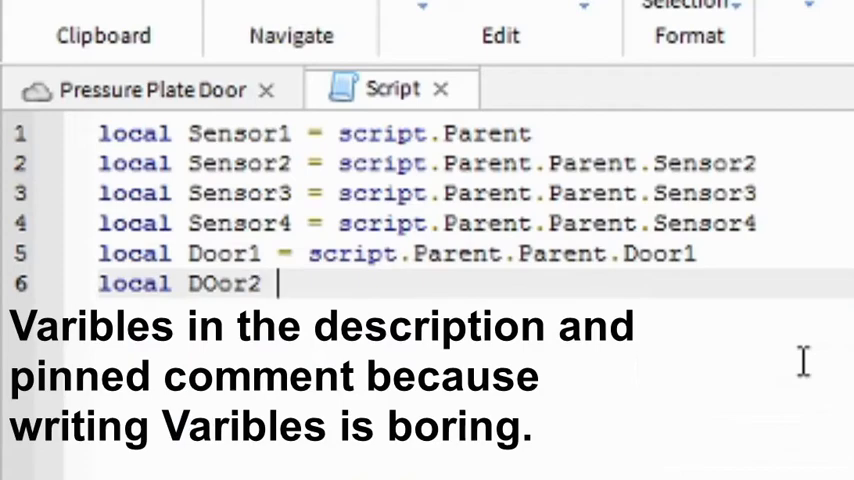
{"action": "type", "text": "= script."}
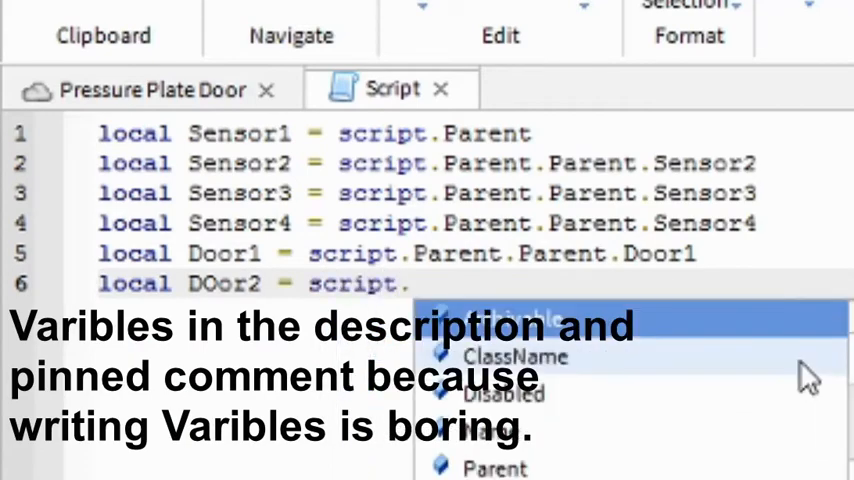
{"action": "type", "text": ".P"}
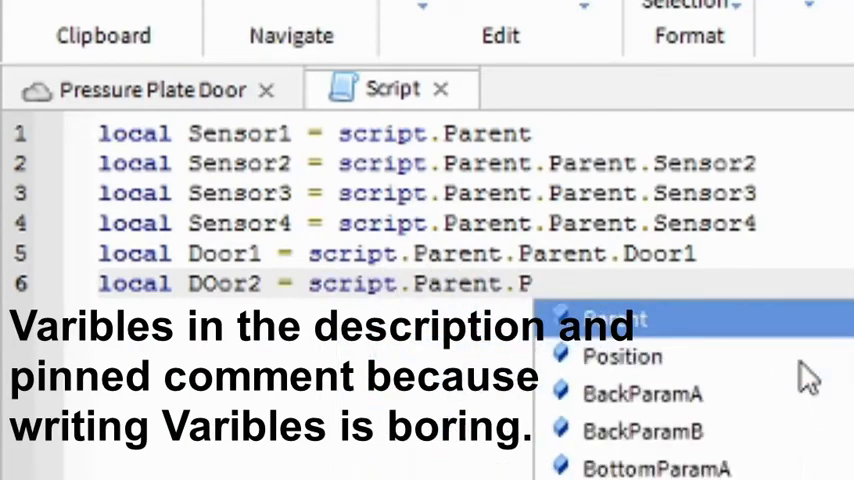
{"action": "type", "text": "Door2"}
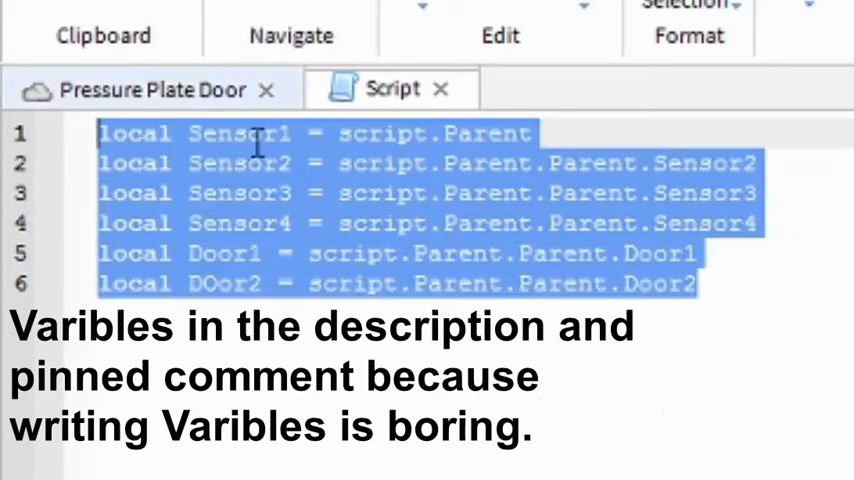
Add a blank line after the declarations, identify Door1 and Sensor3 in the scene, return to the script
{"action": "left_click", "coordinate": [796, 284]}
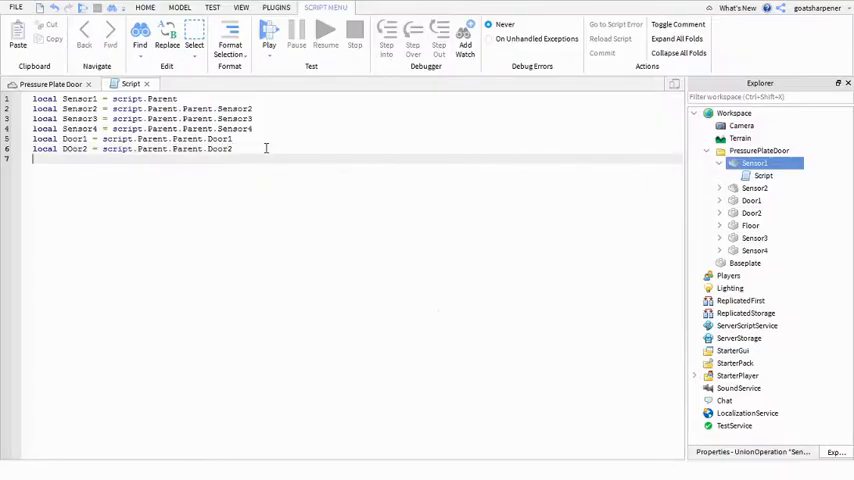
{"action": "key", "text": "enter"}
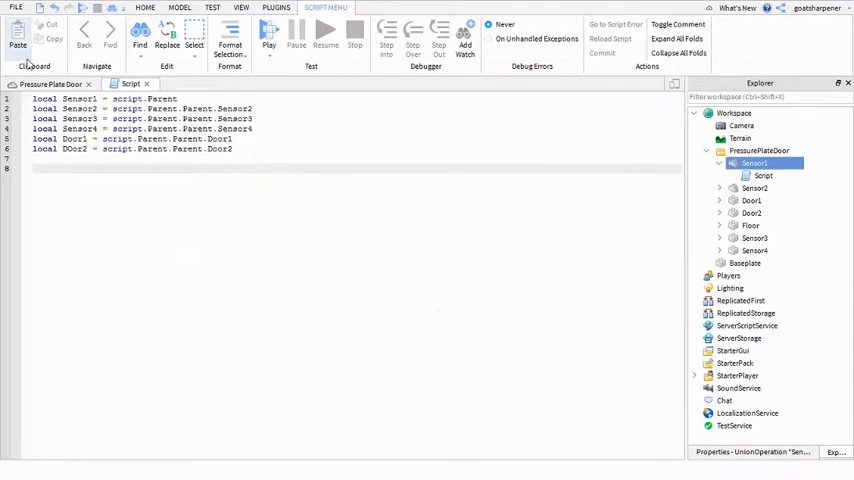
{"action": "left_click", "coordinate": [240, 8]}
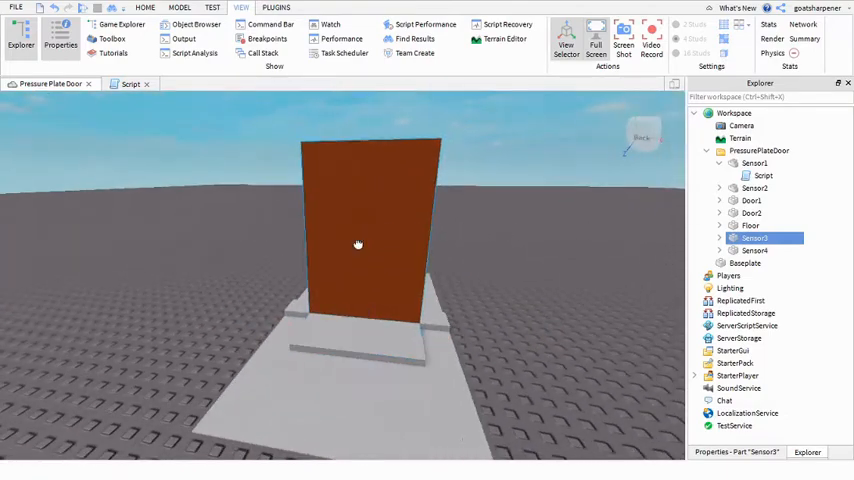
{"action": "left_click", "coordinate": [752, 200]}
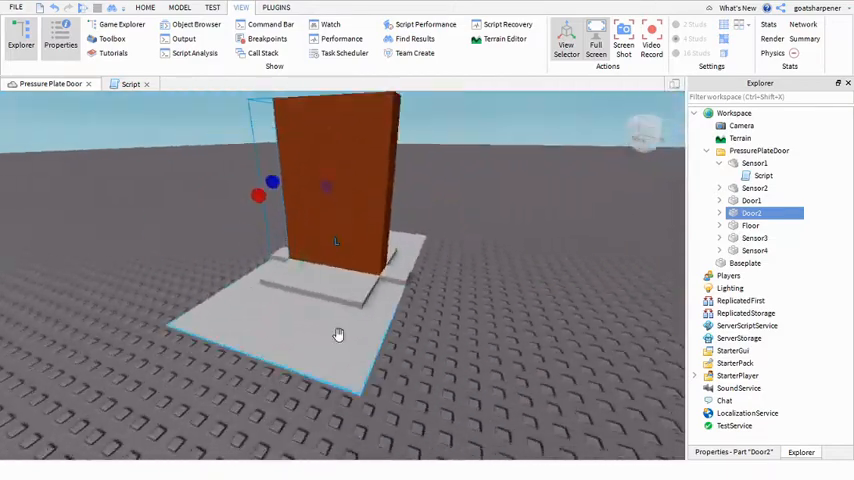
{"action": "left_click", "coordinate": [754, 238]}
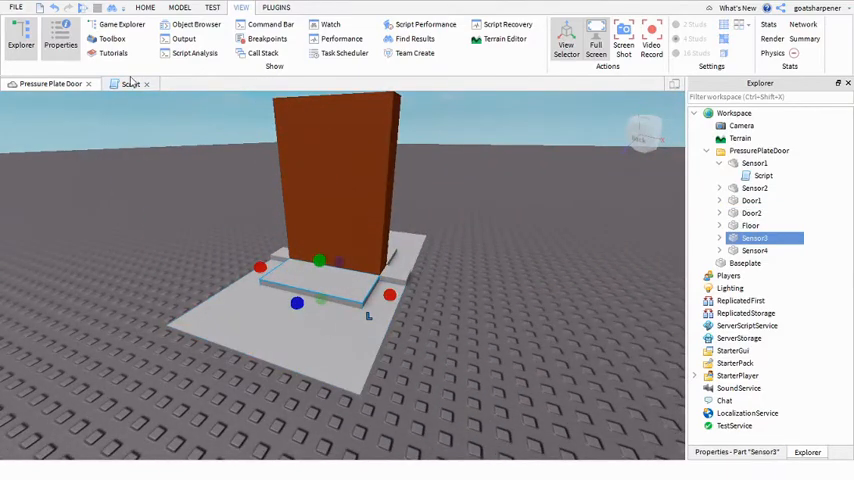
{"action": "left_click", "coordinate": [132, 84]}
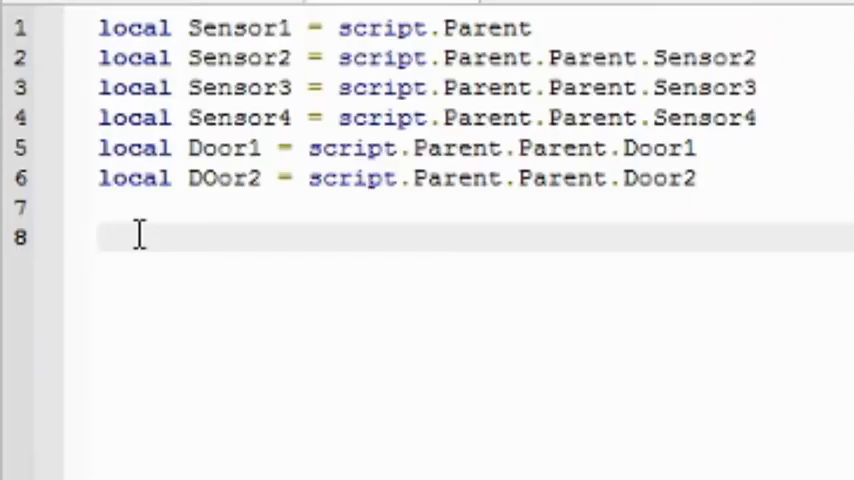
Begin a Sensor3.Touched:Connect(function() handler
{"action": "type", "text": "Senor3"}
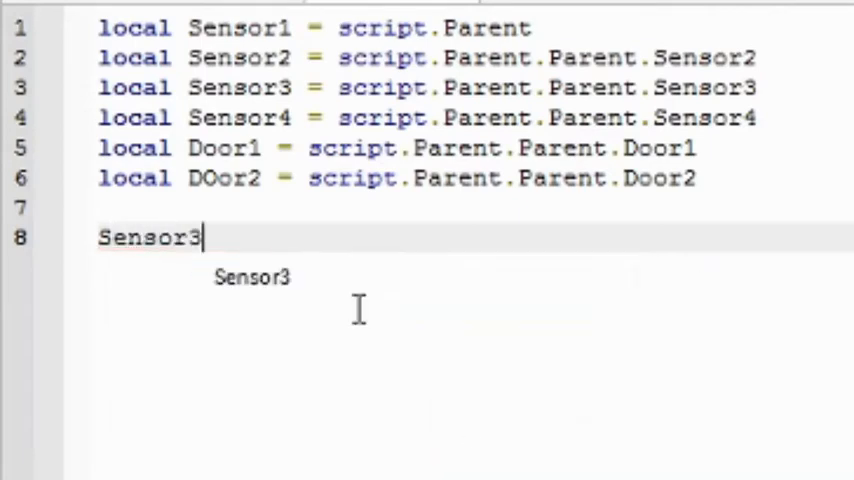
{"action": "type", "text": "."}
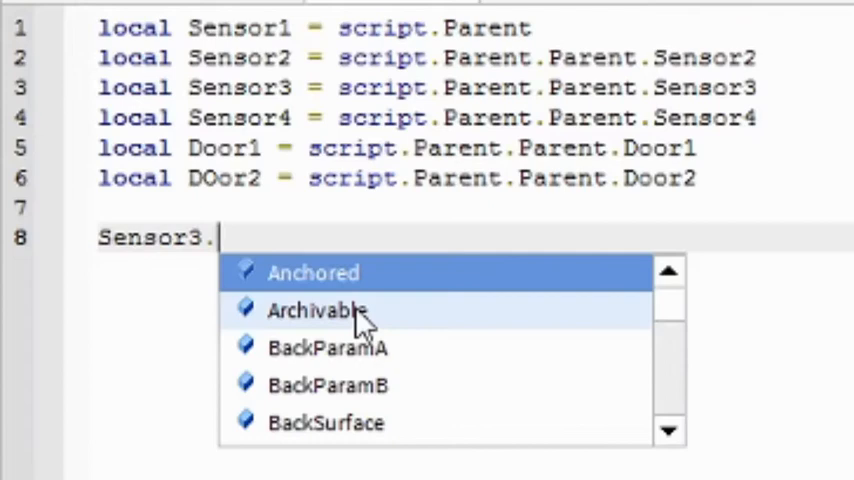
{"action": "type", "text": "TOuched"}
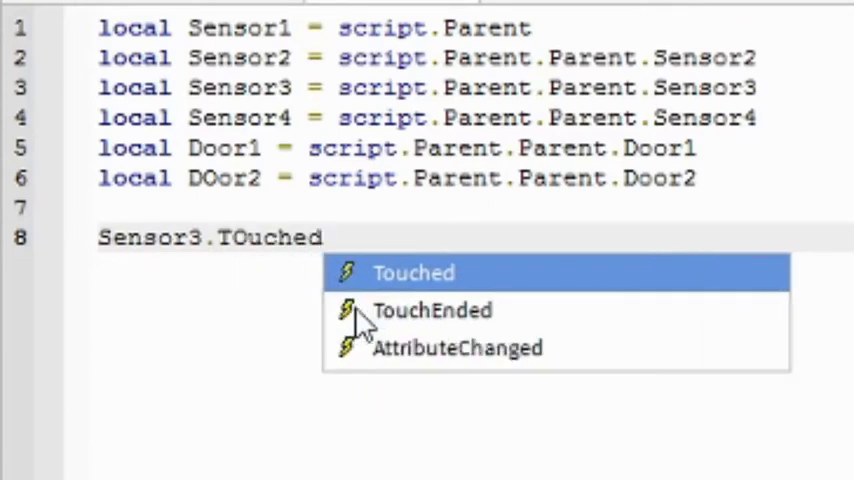
{"action": "left_click", "coordinate": [414, 272]}
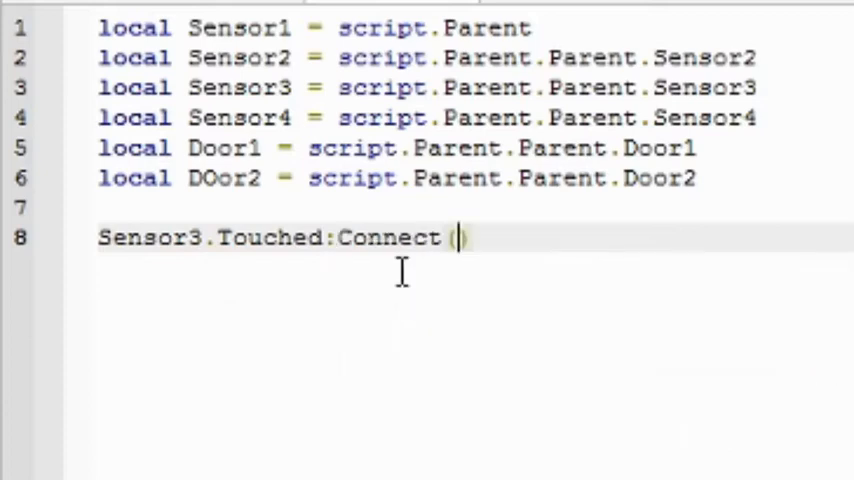
{"action": "type", "text": "function()"}
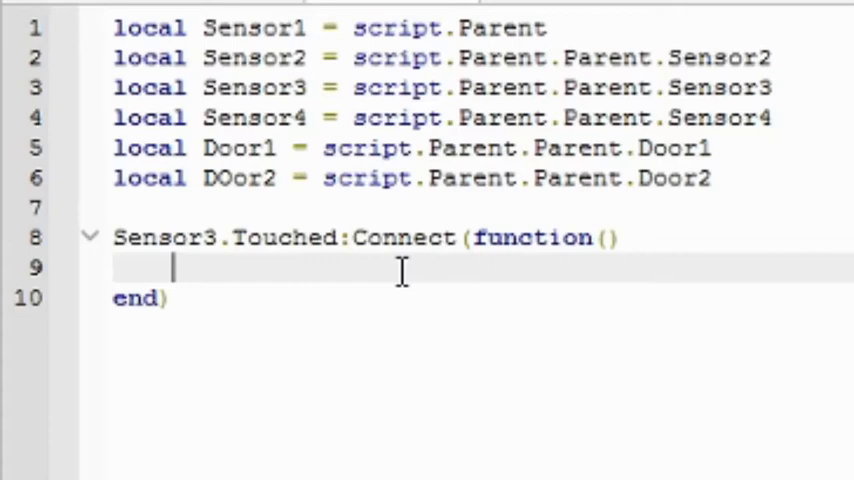
Inside it set Door1.Transparency = 1 and Door1.CanCollide = false
{"action": "type", "text": "Door1."}
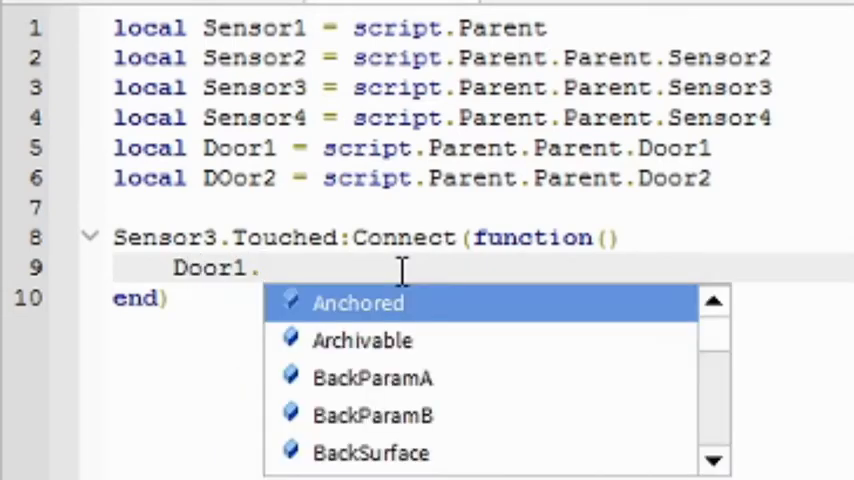
{"action": "type", "text": "Transparency = 1"}
{"action": "type", "text": "Door1"}
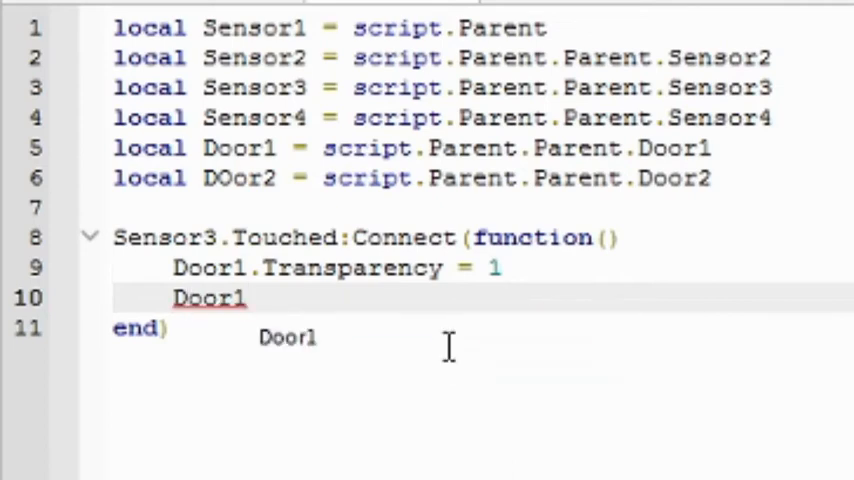
{"action": "type", "text": "."}
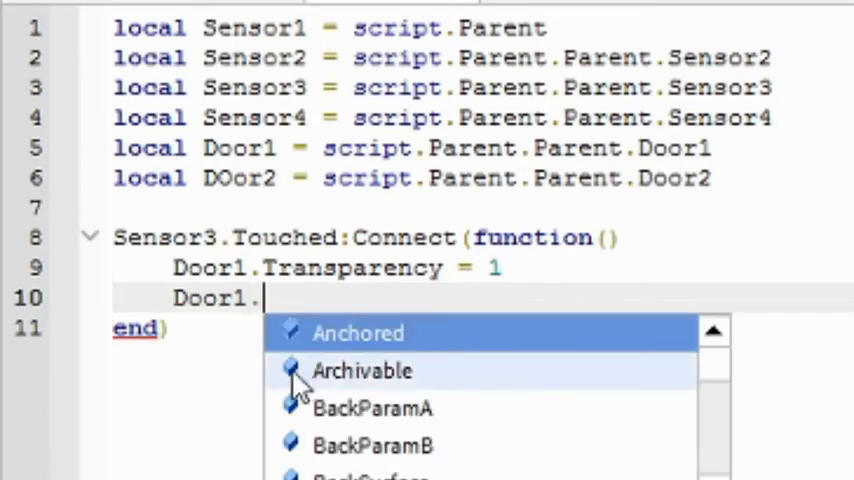
{"action": "type", "text": "C"}
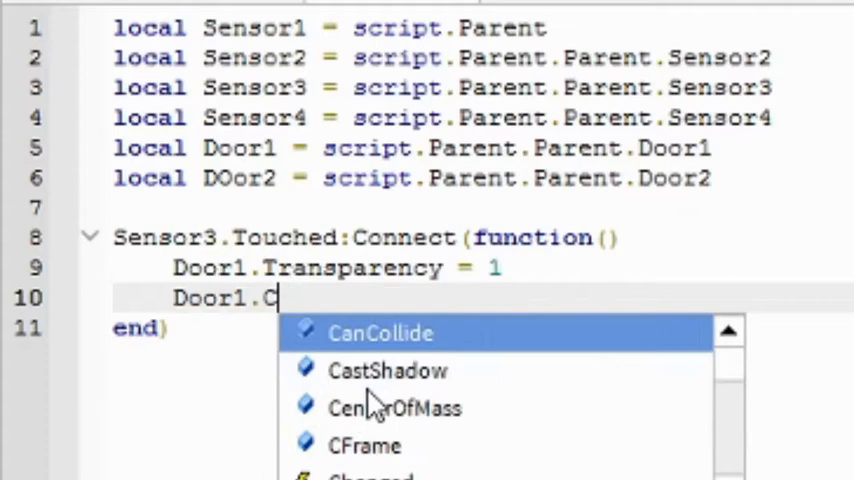
{"action": "left_click", "coordinate": [380, 332]}
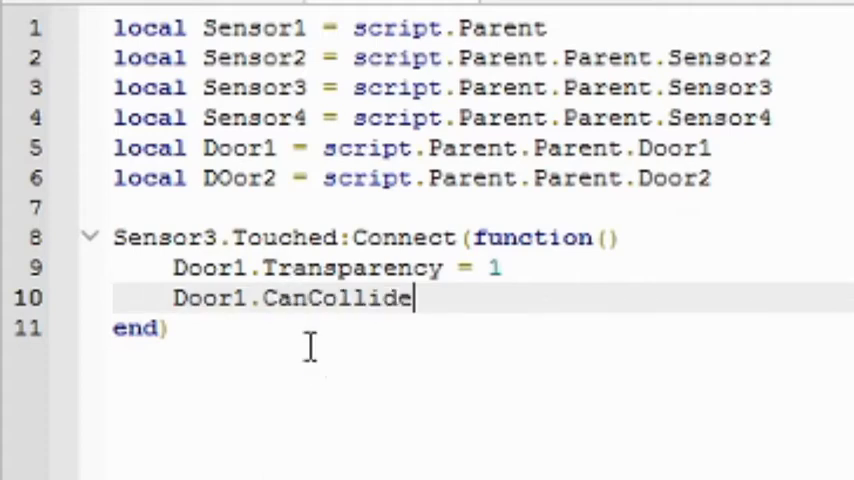
{"action": "type", "text": "= false"}
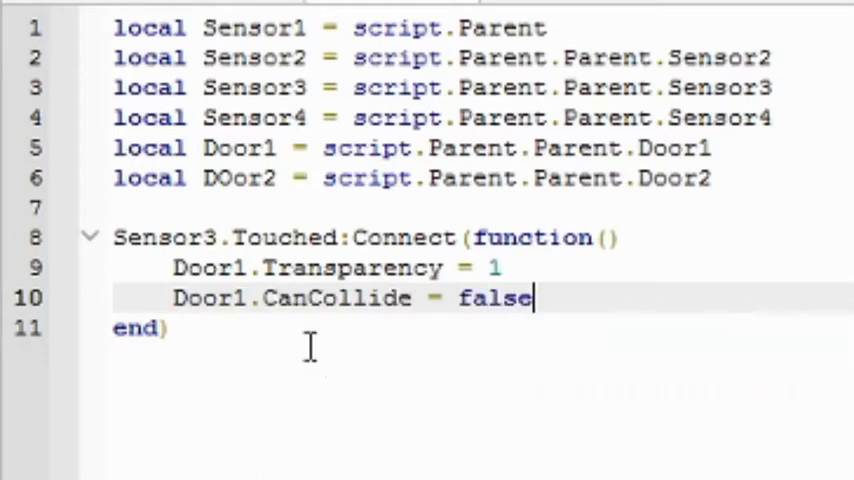
Set Door2.Transparency = 0 and Door2.CanCollide = true in the same handler
{"action": "type", "text": "D"}
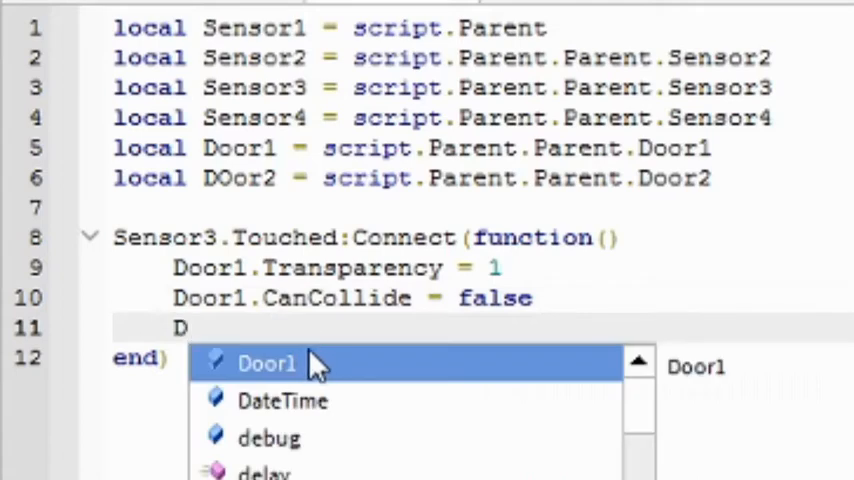
{"action": "type", "text": "or2"}
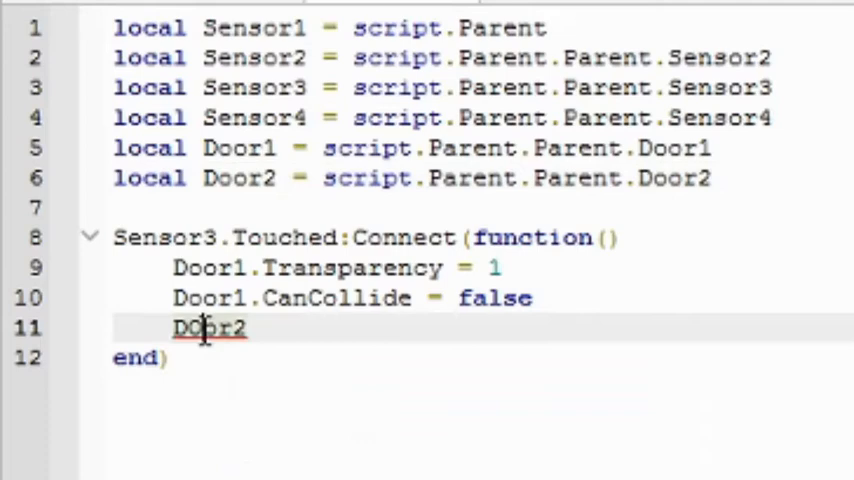
{"action": "type", "text": "DOor2"}
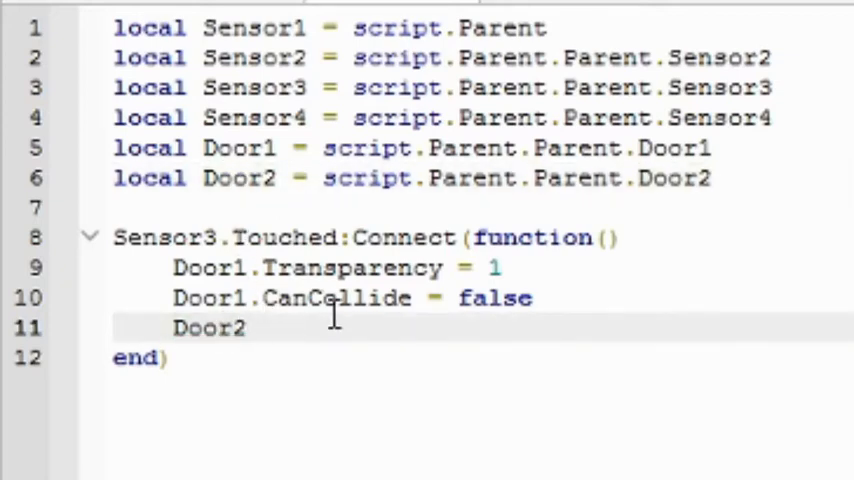
{"action": "type", "text": ".T"}
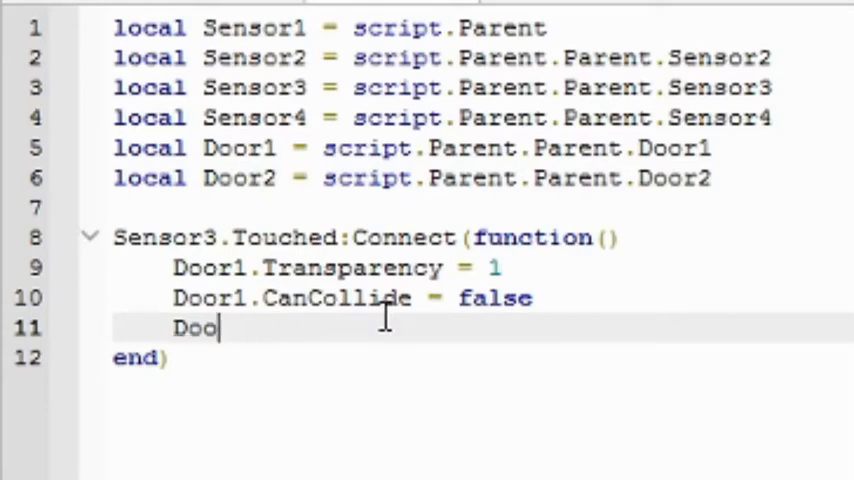
{"action": "key", "text": "BackSpace"}
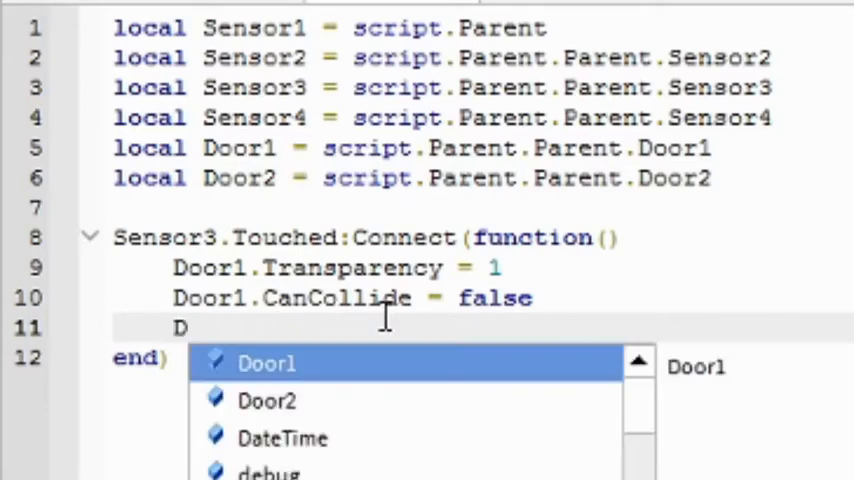
{"action": "left_click", "coordinate": [268, 400]}
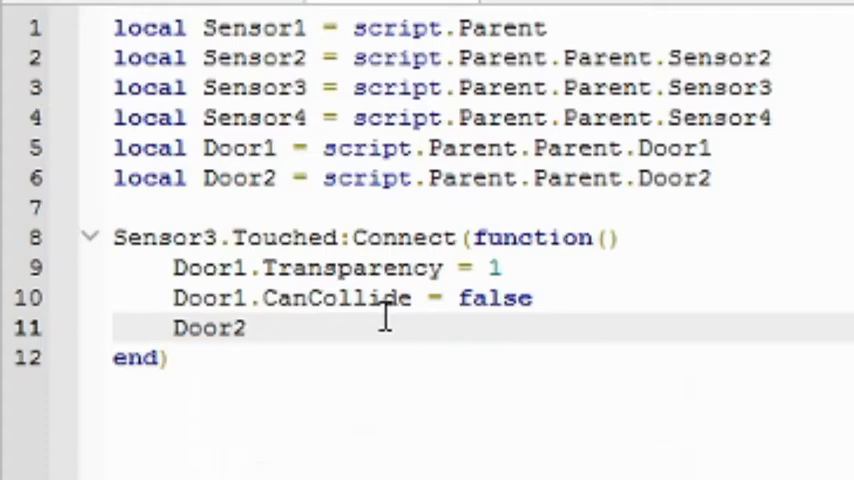
{"action": "type", "text": ".Transparency ="}
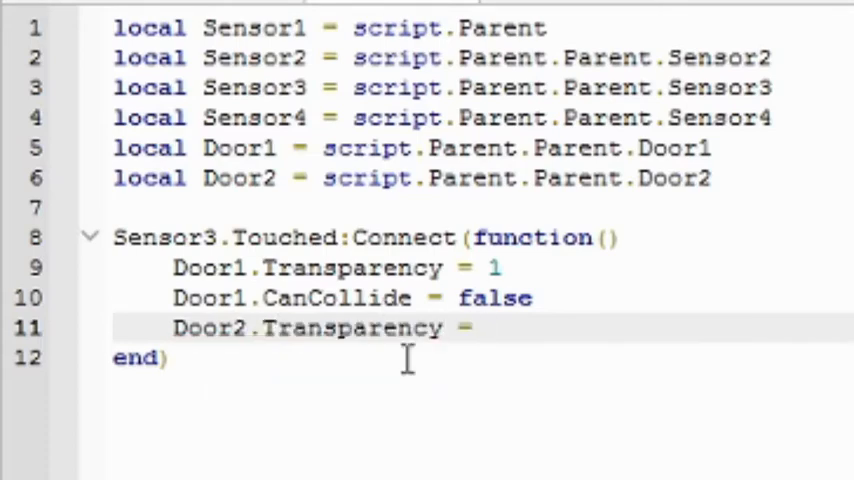
{"action": "type", "text": "0"}
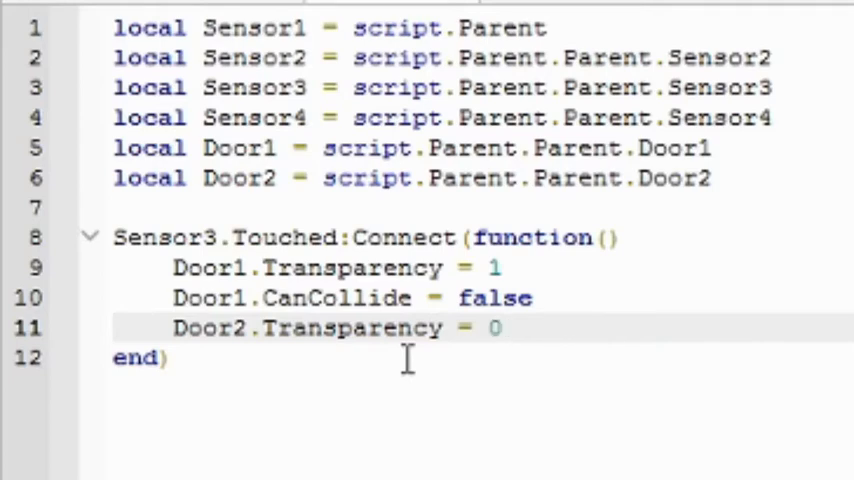
{"action": "type", "text": "Door2"}
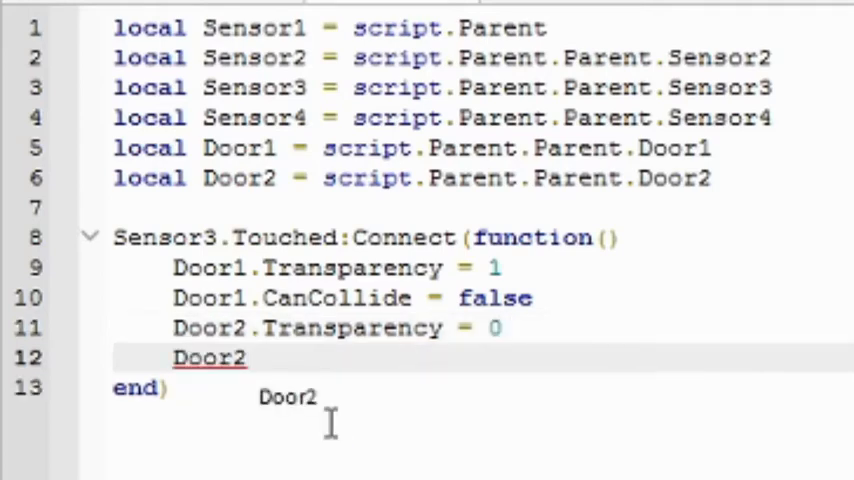
{"action": "type", "text": ".C"}
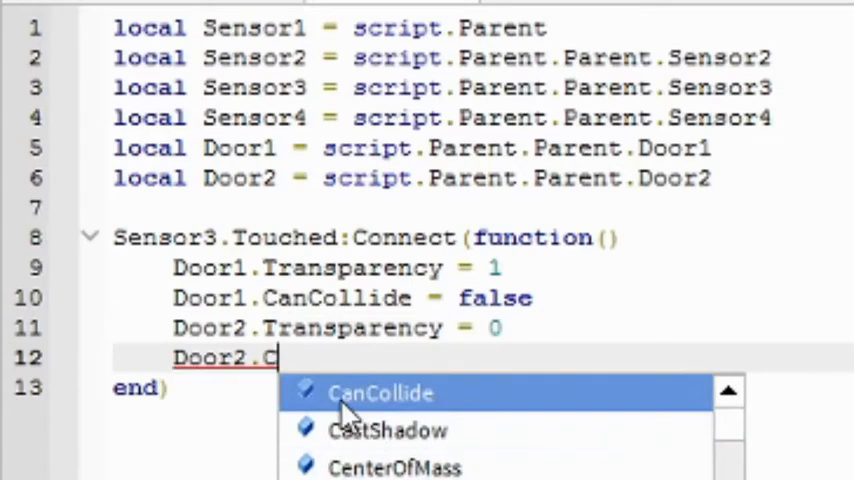
{"action": "type", "text": "anCollide = true"}
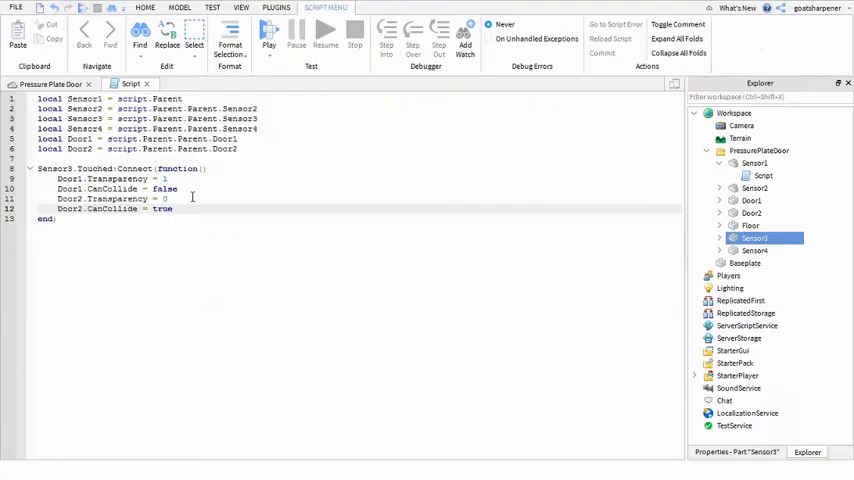
Inspect a door in the 3D scene, then paste a copy of the Touched handler below in the script
{"action": "left_click", "coordinate": [50, 84]}
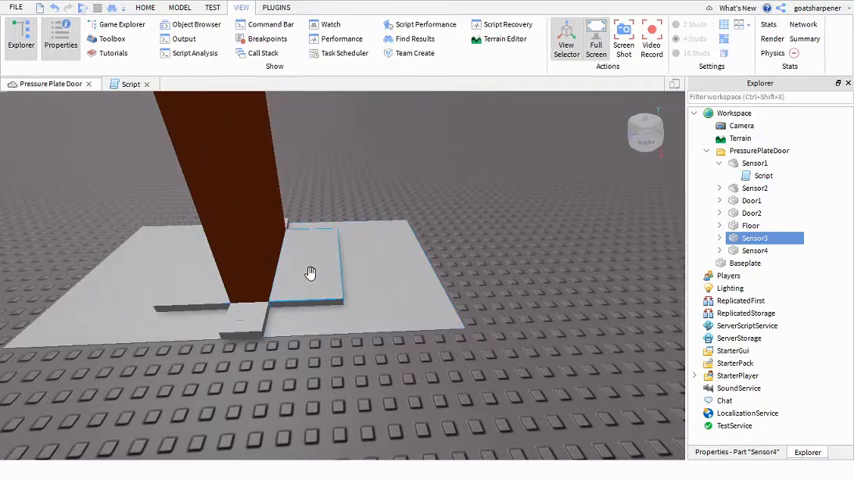
{"action": "left_click", "coordinate": [752, 250]}
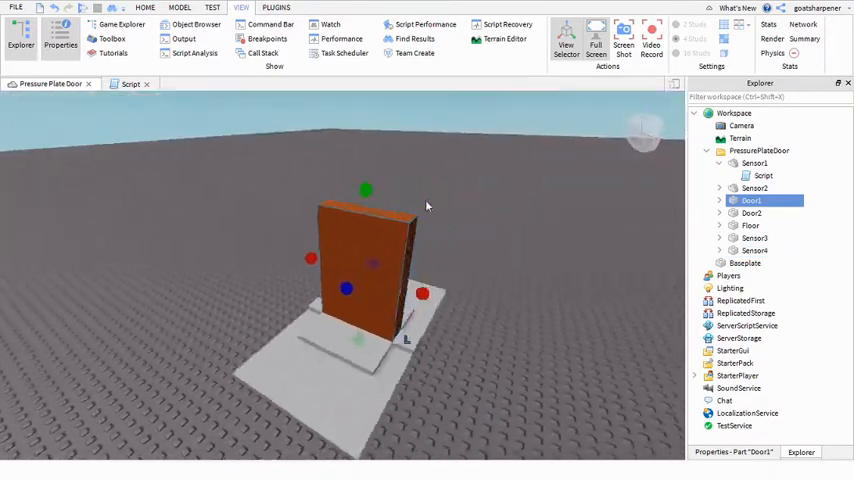
{"action": "left_click", "coordinate": [132, 84]}
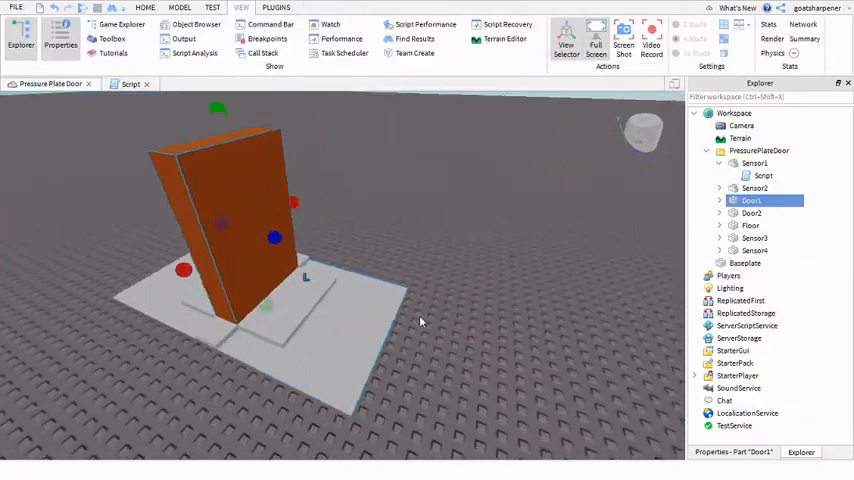
{"action": "left_click", "coordinate": [756, 164]}
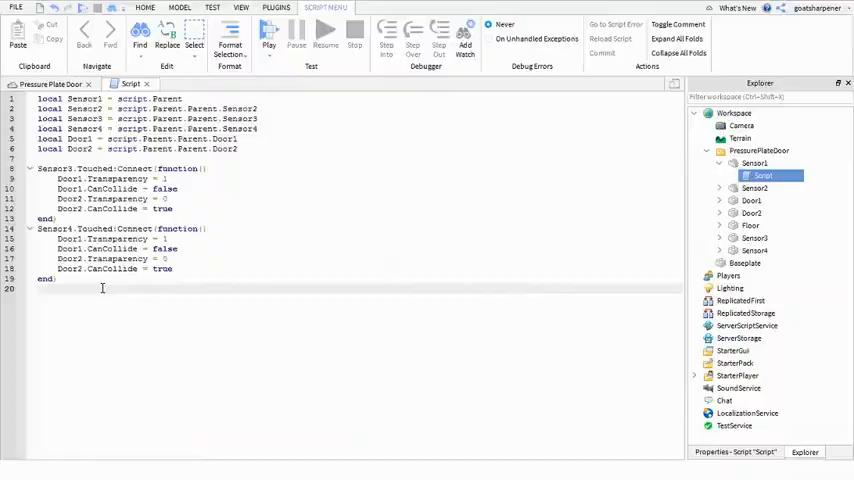
Begin a Sensor1.Touched:Connect(function() handler
{"action": "type", "text": "Sensor1."}
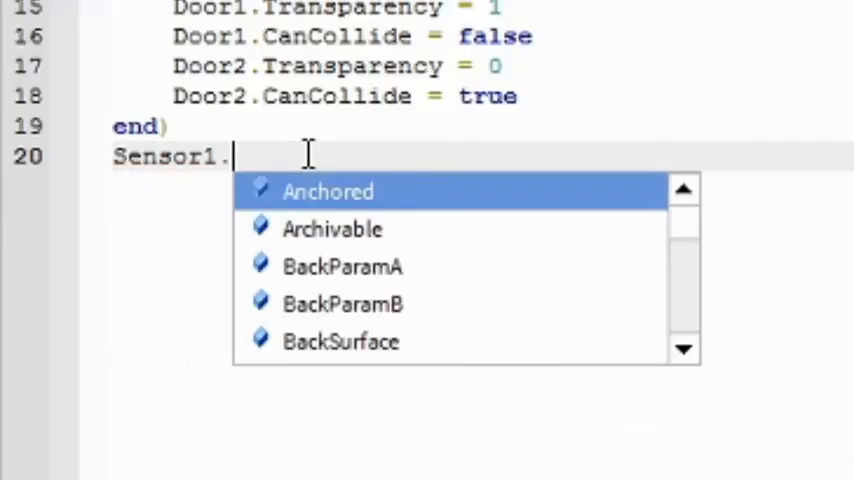
{"action": "type", "text": "Touched"}
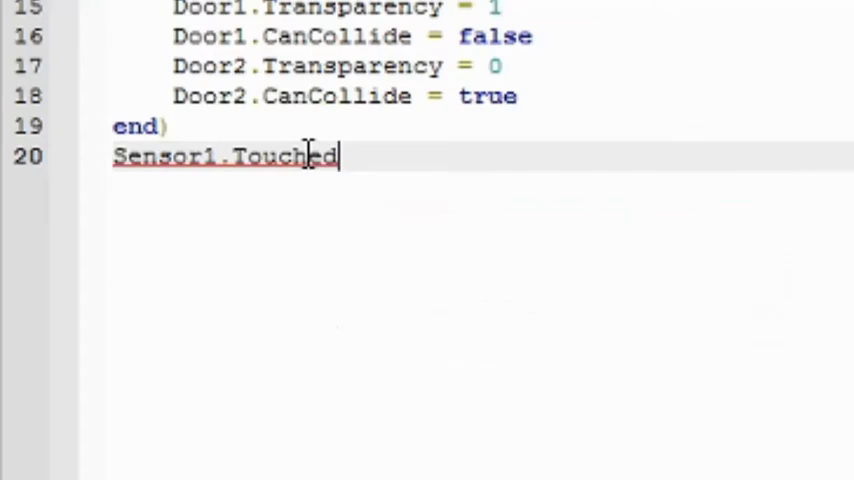
{"action": "type", "text": ":Connect"}
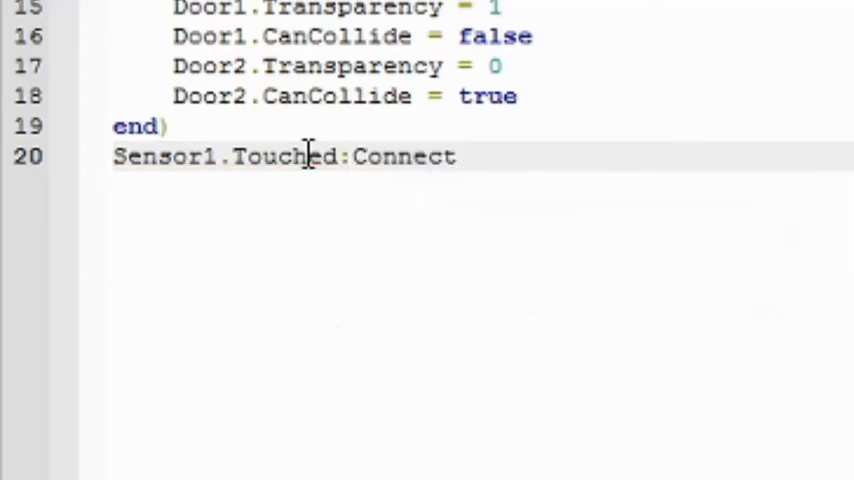
{"action": "type", "text": "(function("}
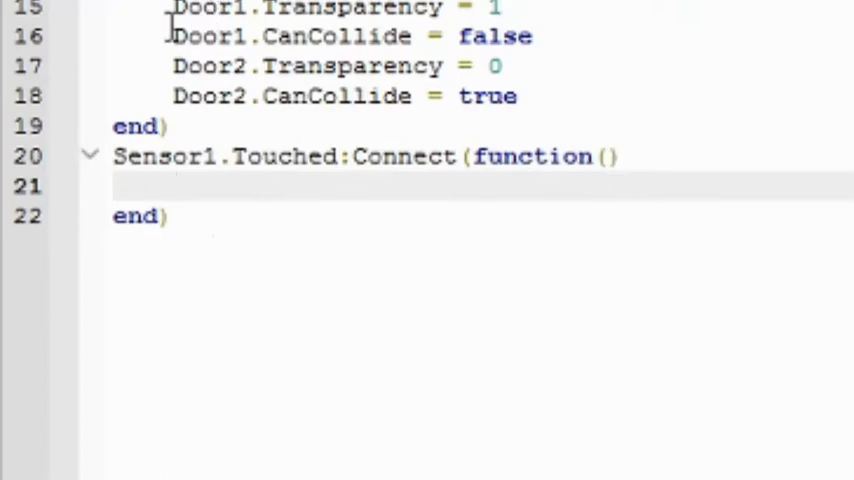
Inside it set Door1.Transparency = 0 and Door1.CanCollide = true
{"action": "type", "text": "D"}
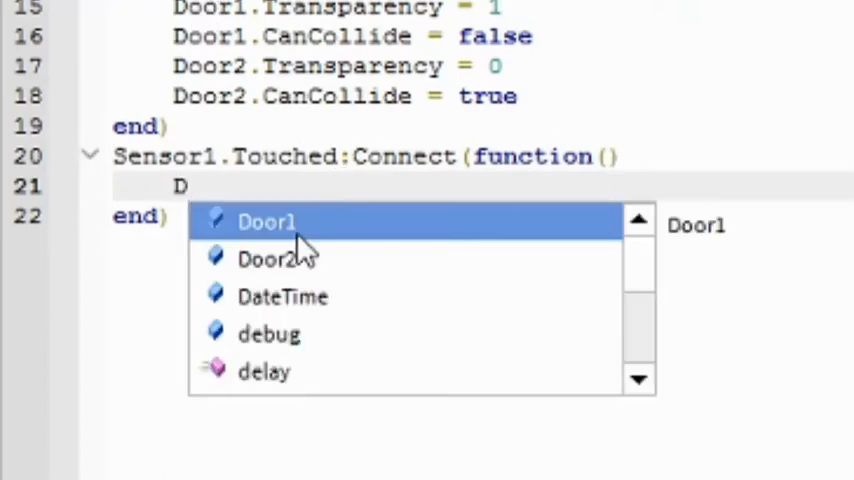
{"action": "left_click", "coordinate": [264, 220]}
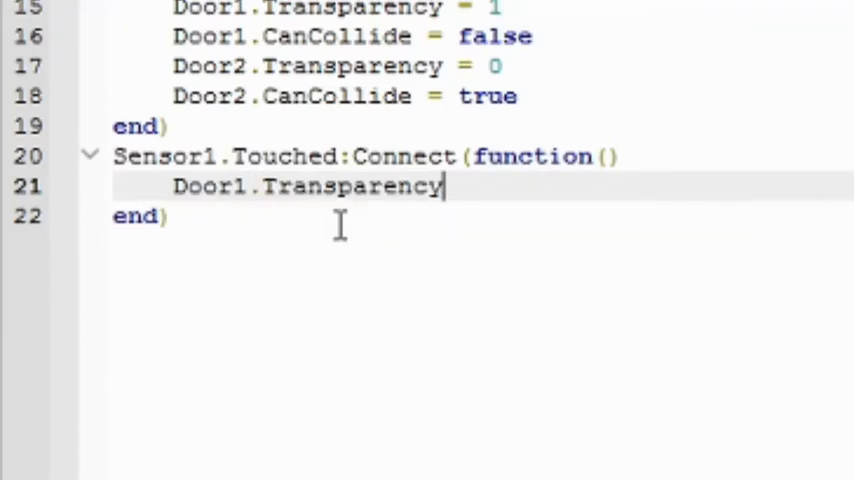
{"action": "type", "text": "= 0"}
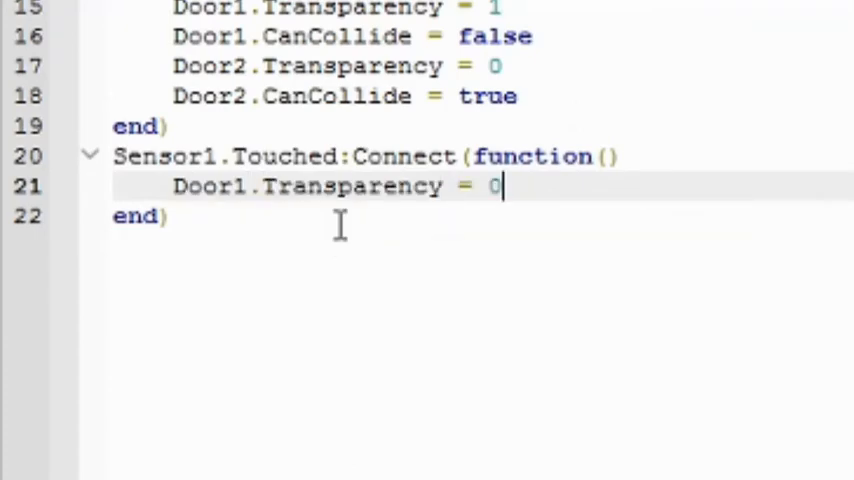
{"action": "type", "text": "D"}
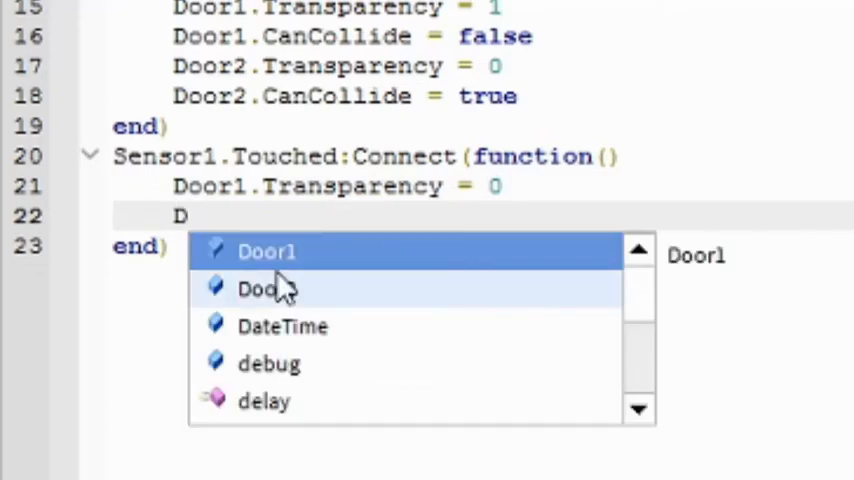
{"action": "type", "text": "oor1.CanCollide ="}
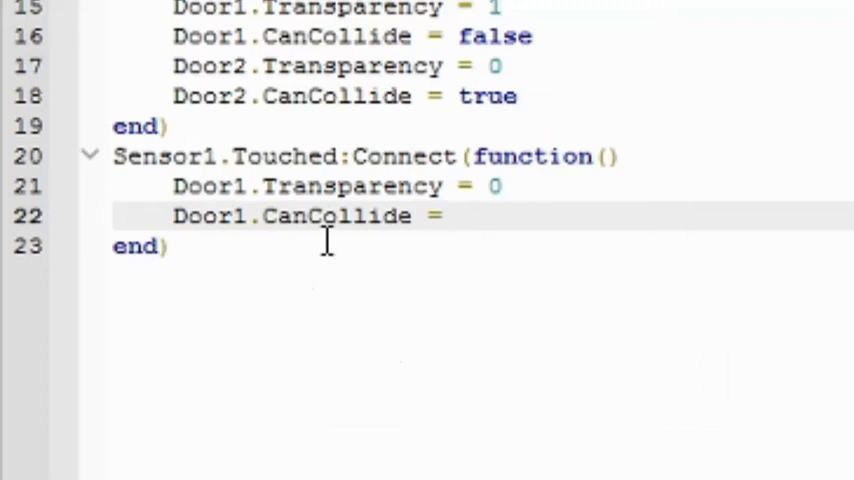
{"action": "type", "text": "true"}
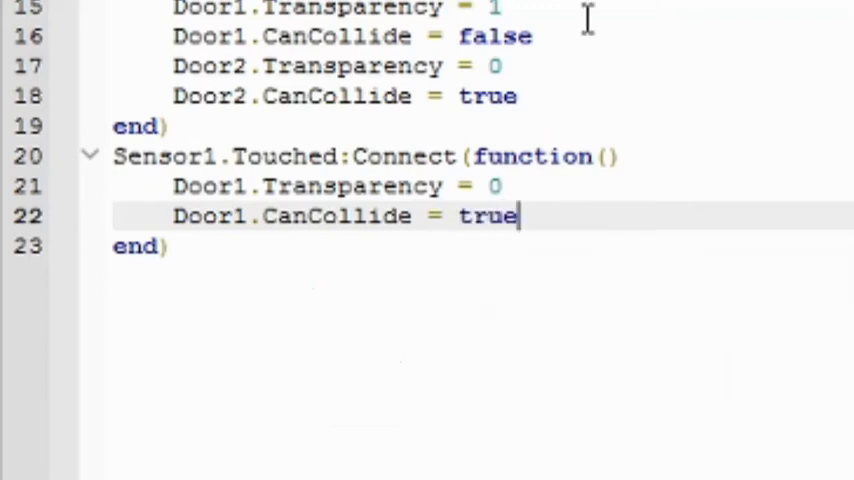
Set Door2.Transparency = 1 and Door2.CanCollide = false in the same handler
{"action": "type", "text": "Door2"}
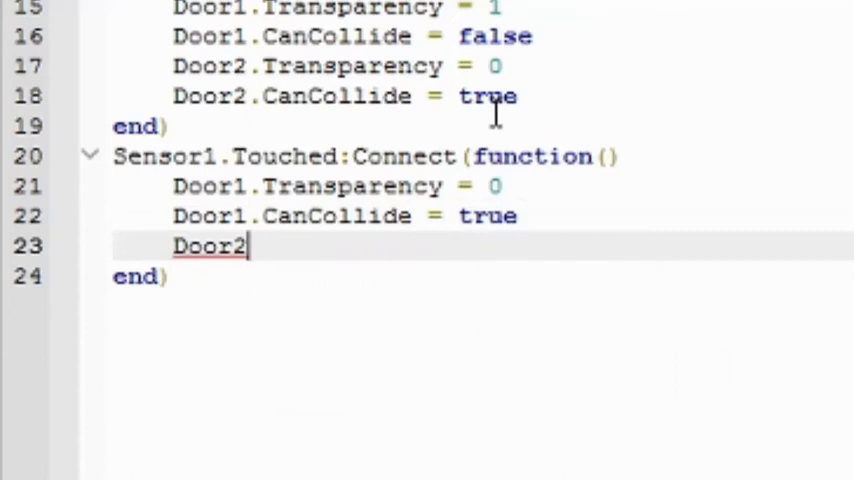
{"action": "type", "text": ".Transparency = 1"}
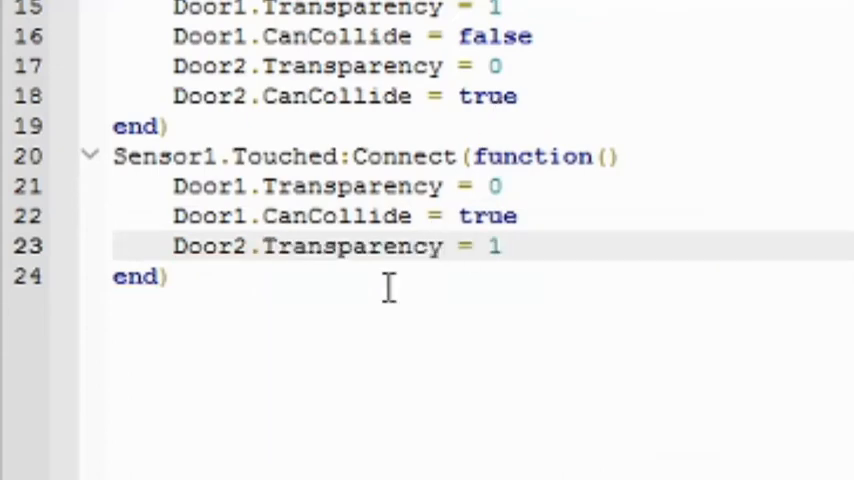
{"action": "type", "text": "Door2."}
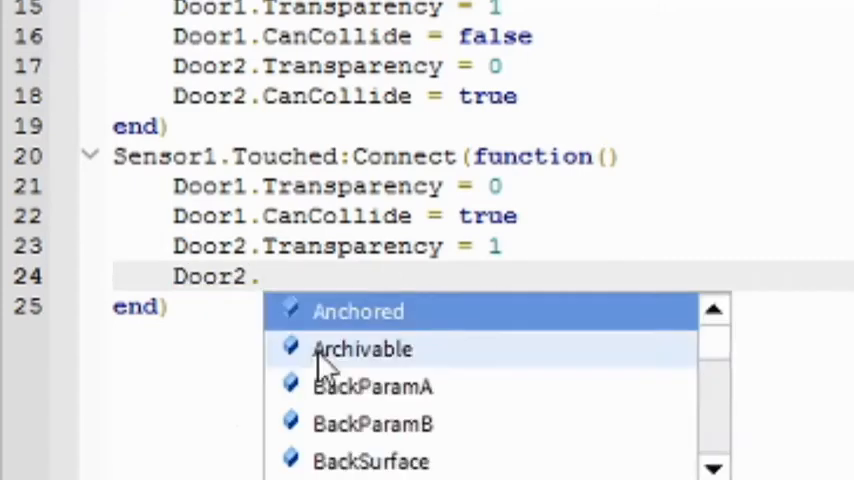
{"action": "type", "text": "CanCollide ="}
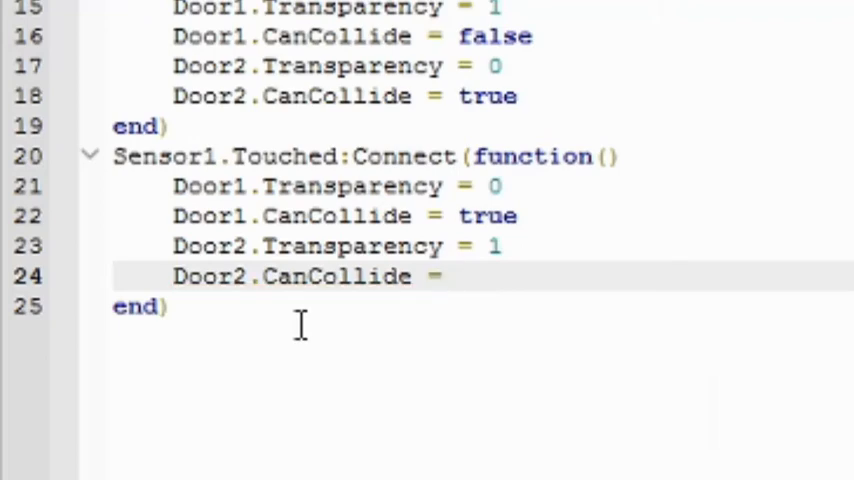
{"action": "type", "text": "false"}
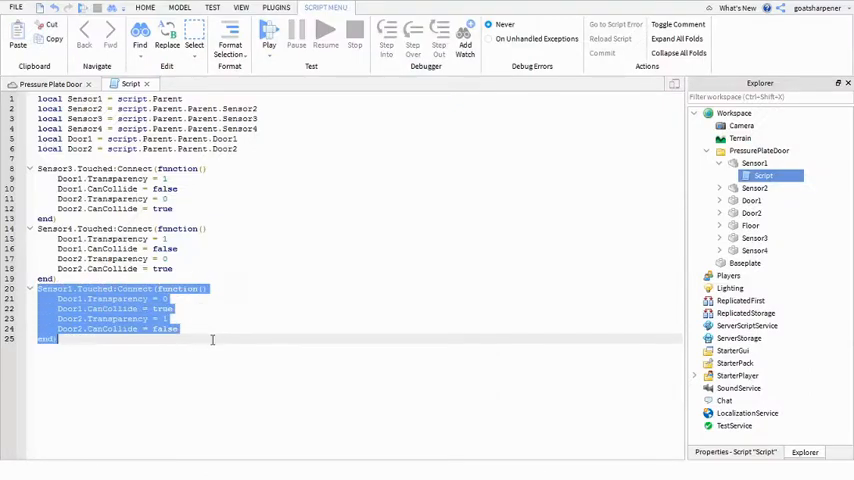
Check a sensor plate's name in the scene, then paste the Sensor1 handler at the script's end as the fourth handler
{"action": "left_click", "coordinate": [50, 84]}
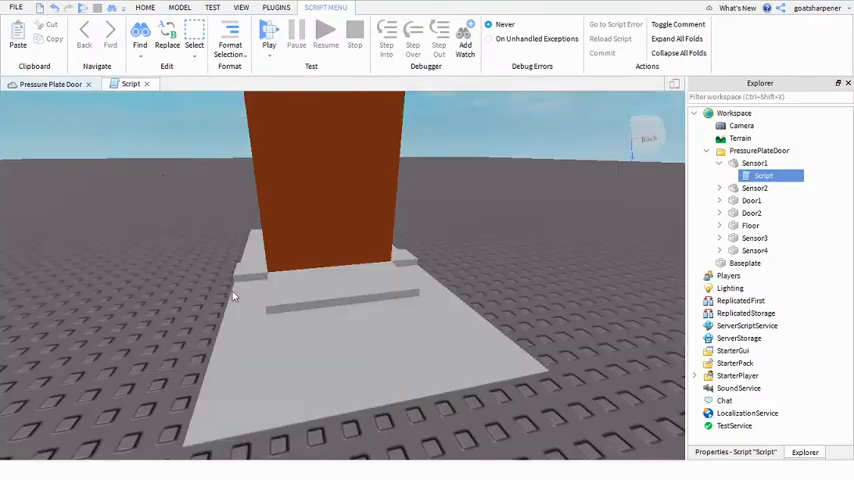
{"action": "left_click", "coordinate": [240, 8]}
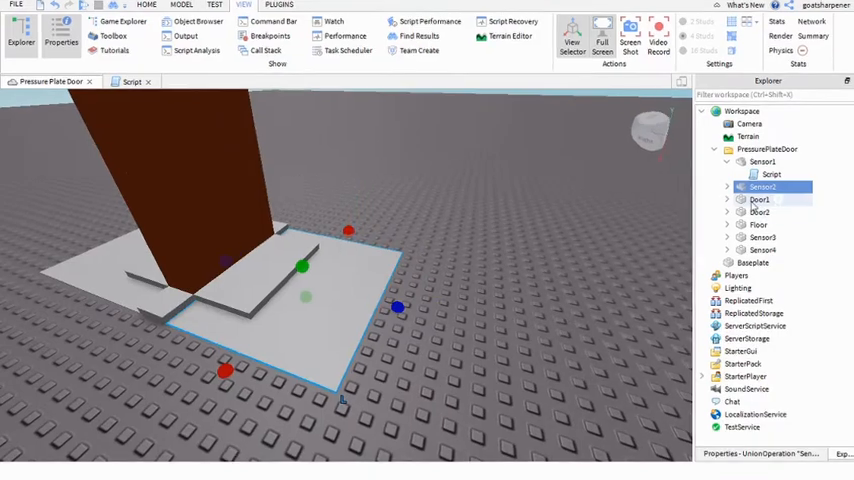
{"action": "left_click", "coordinate": [132, 80]}
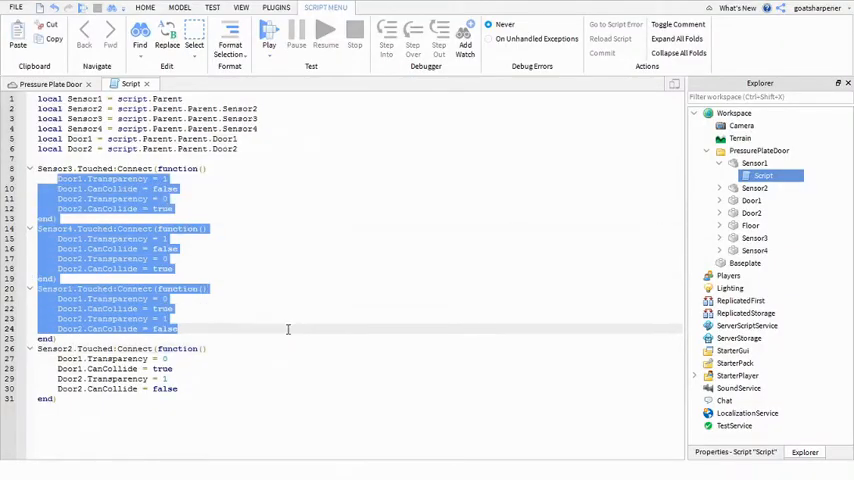
{"action": "left_click", "coordinate": [240, 8]}
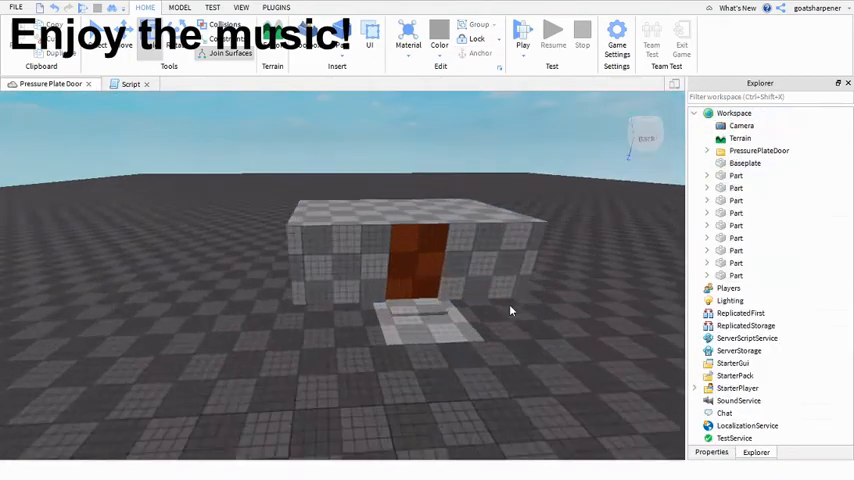
Place and scale grey Parts as walls and roof forming a room around the doors and plates
{"action": "left_click", "coordinate": [240, 8]}
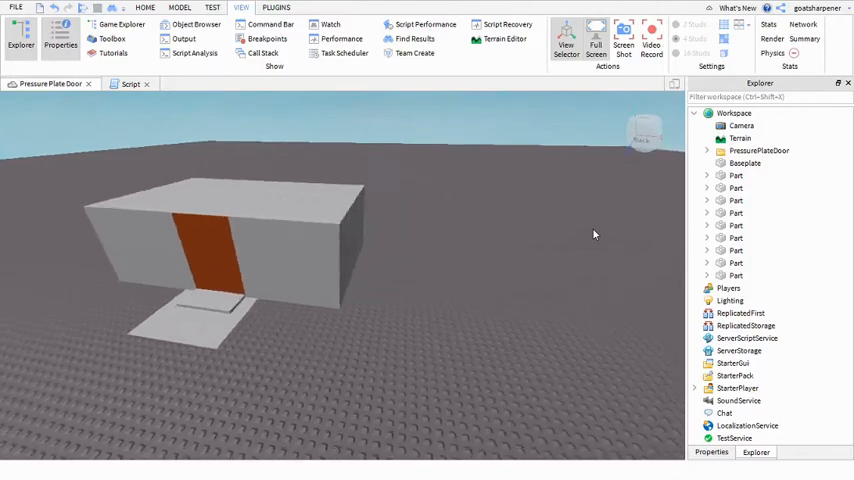